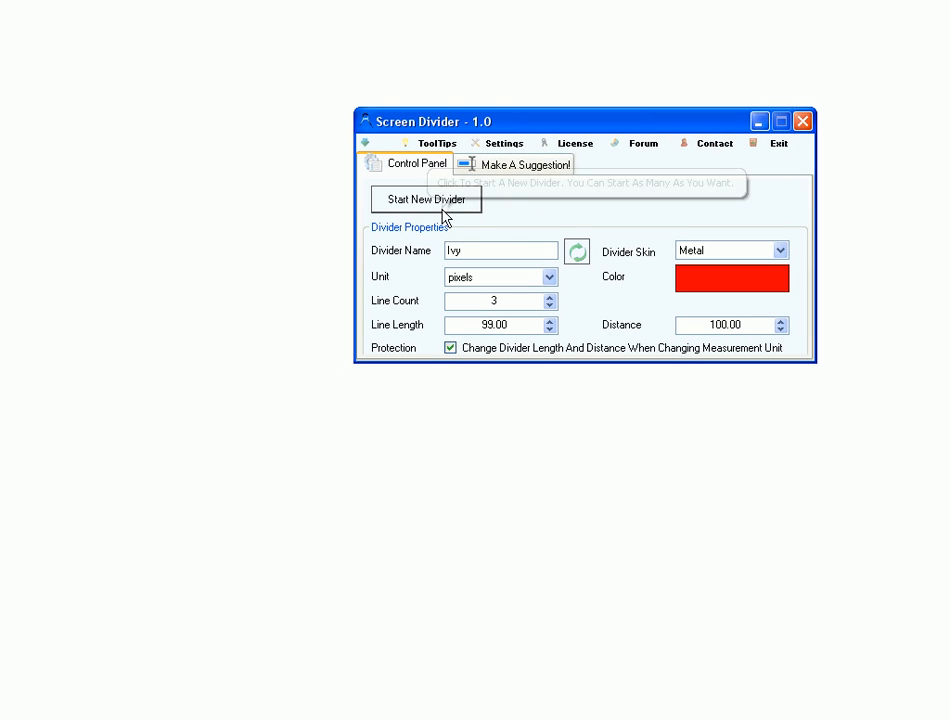
{"action": "mouse_move", "coordinate": [549, 218]}
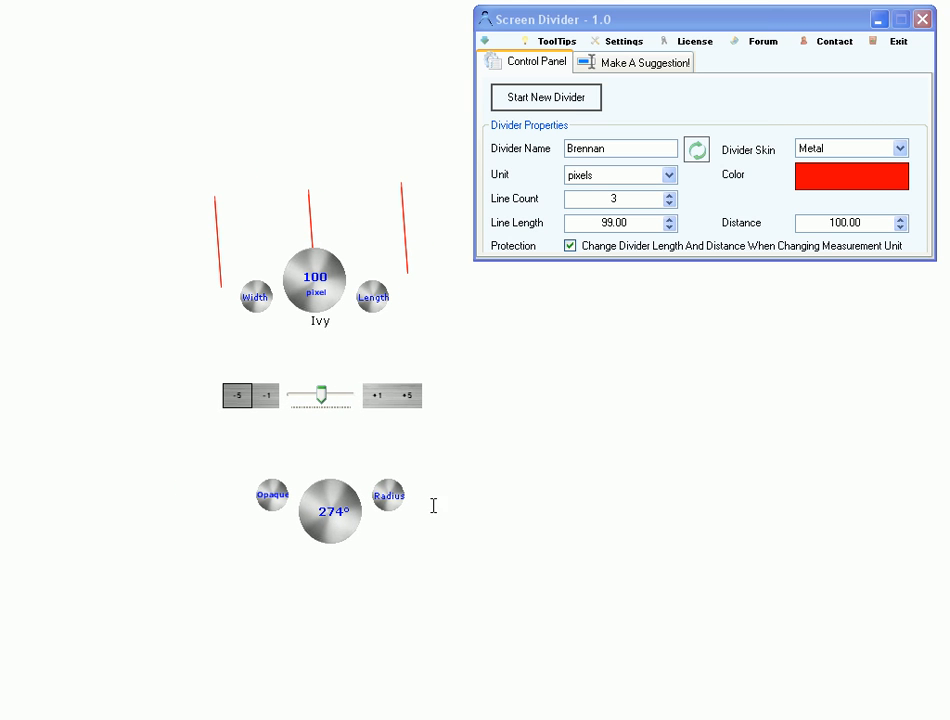
{"action": "mouse_move", "coordinate": [332, 527]}
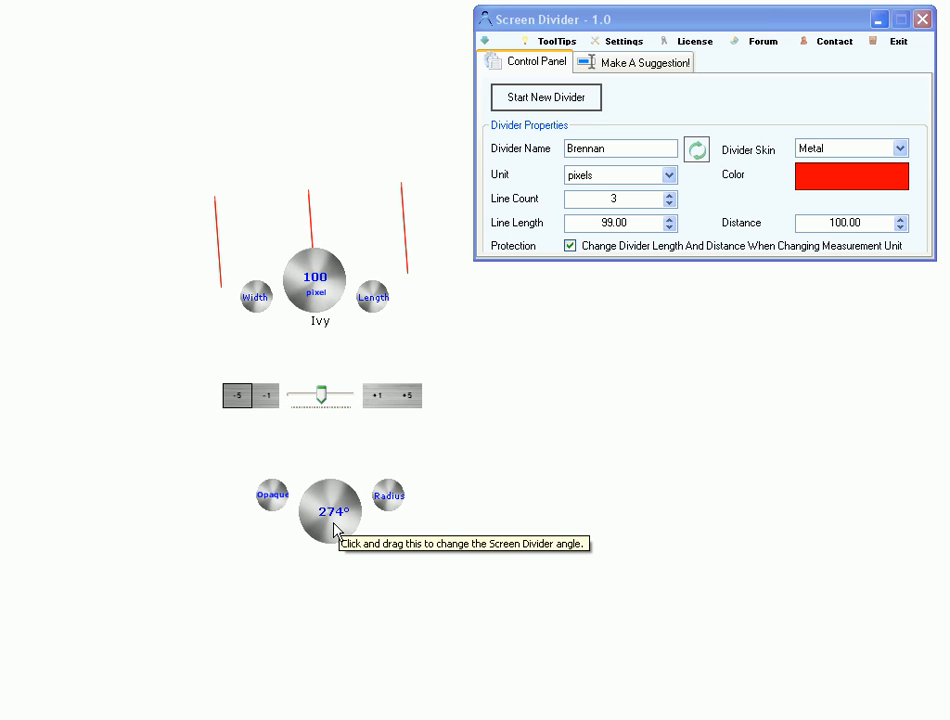
Step: Rotate the new three-line red Ivy divider to a slanted angle
{"action": "left_click_drag", "start_coordinate": [335, 525], "coordinate": [288, 525]}
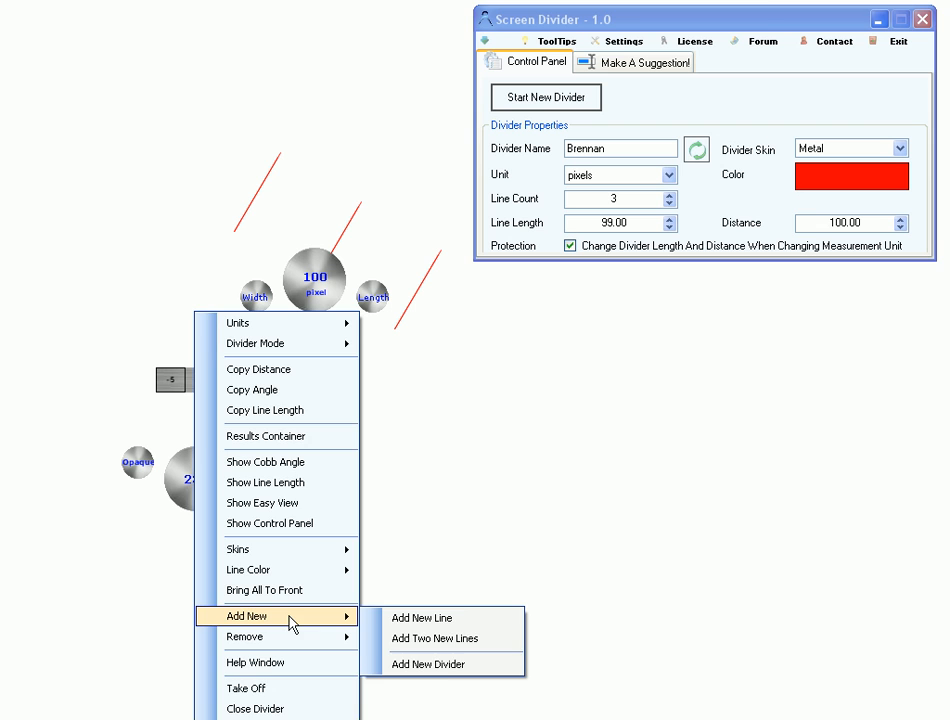
Step: Add a second three-line divider, Sage, slanted at 239°, and bring up a divider's options
{"action": "left_click", "coordinate": [427, 664]}
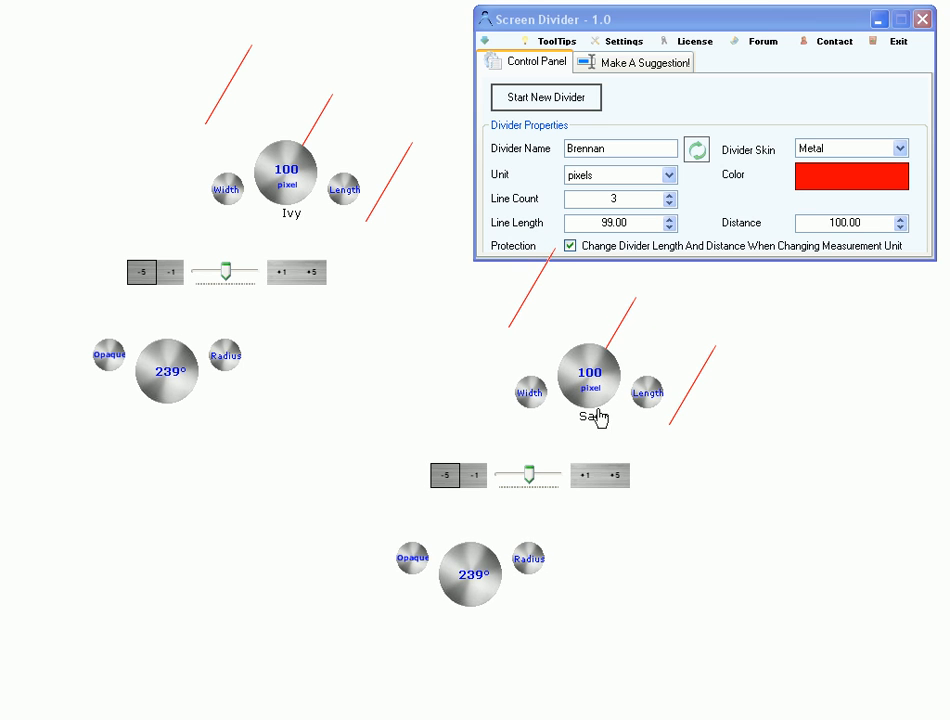
{"action": "right_click", "coordinate": [287, 170]}
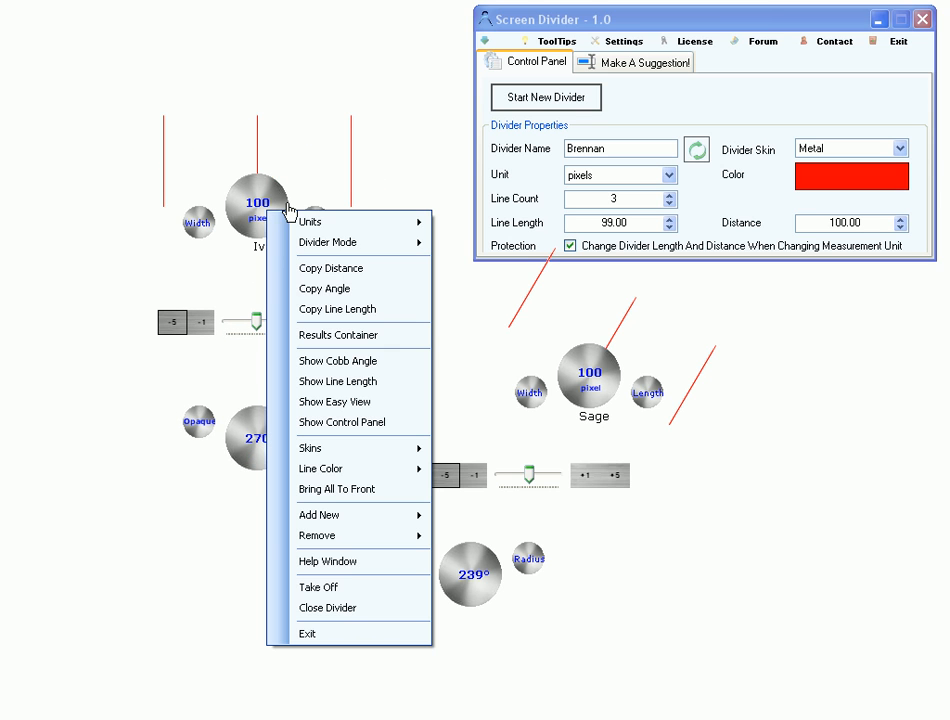
Step: Switch Ivy to Common Point, then Parallel Above with reduced spacing, then a circle layout
{"action": "left_click", "coordinate": [310, 221]}
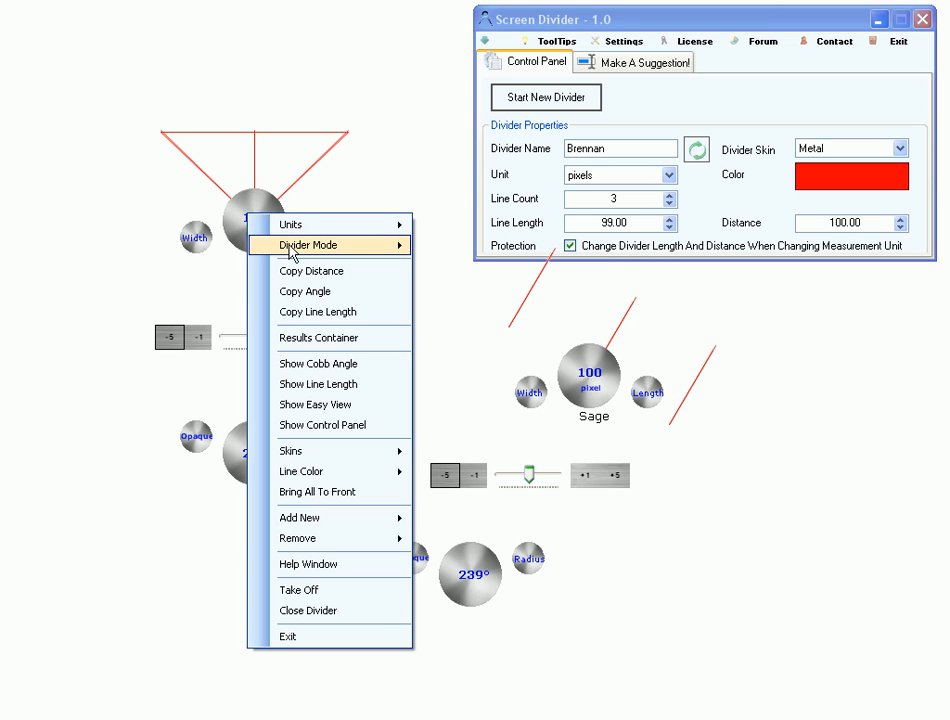
{"action": "left_click", "coordinate": [308, 245]}
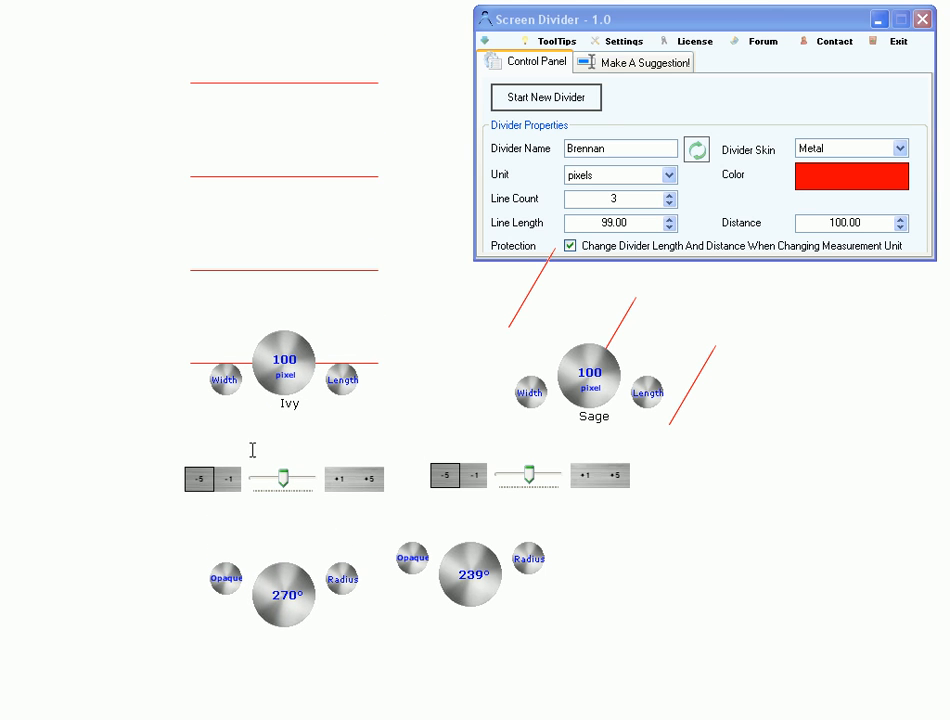
{"action": "left_click", "coordinate": [198, 476]}
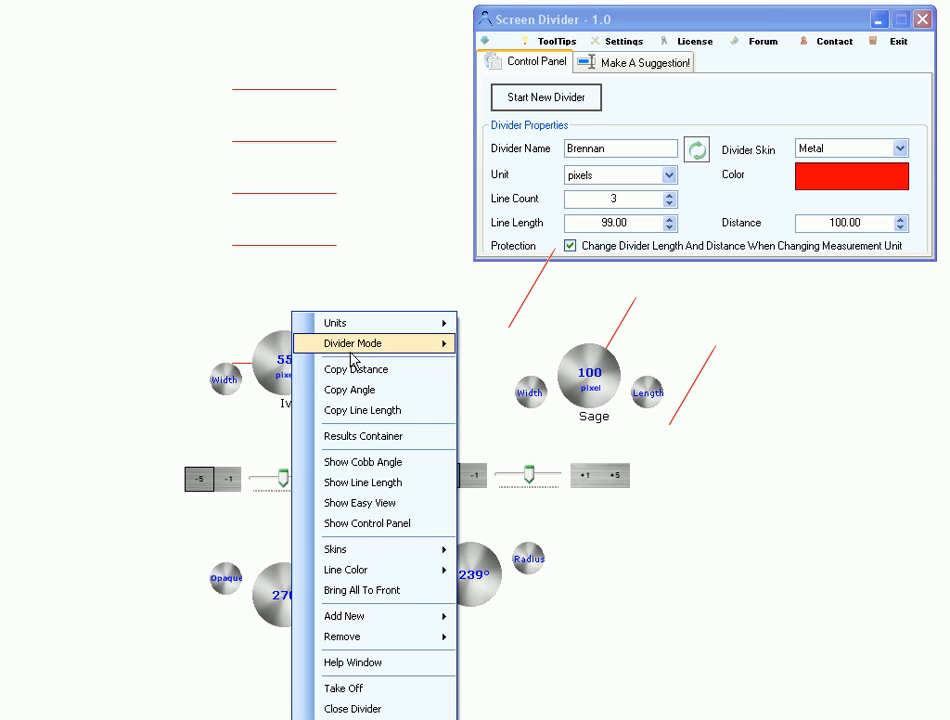
{"action": "left_click", "coordinate": [347, 343]}
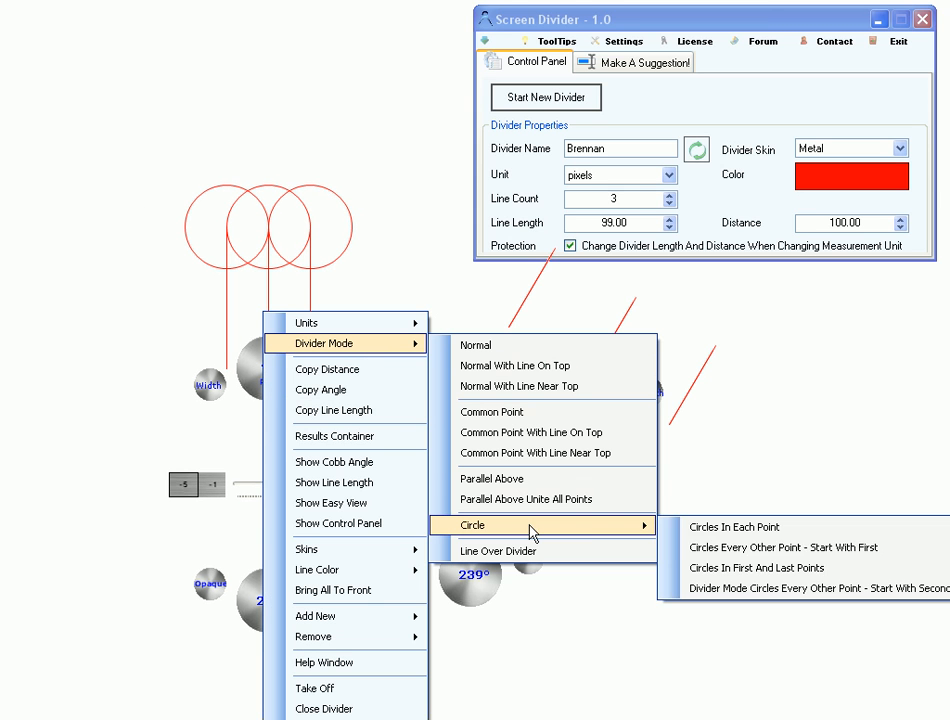
{"action": "mouse_move", "coordinate": [783, 548]}
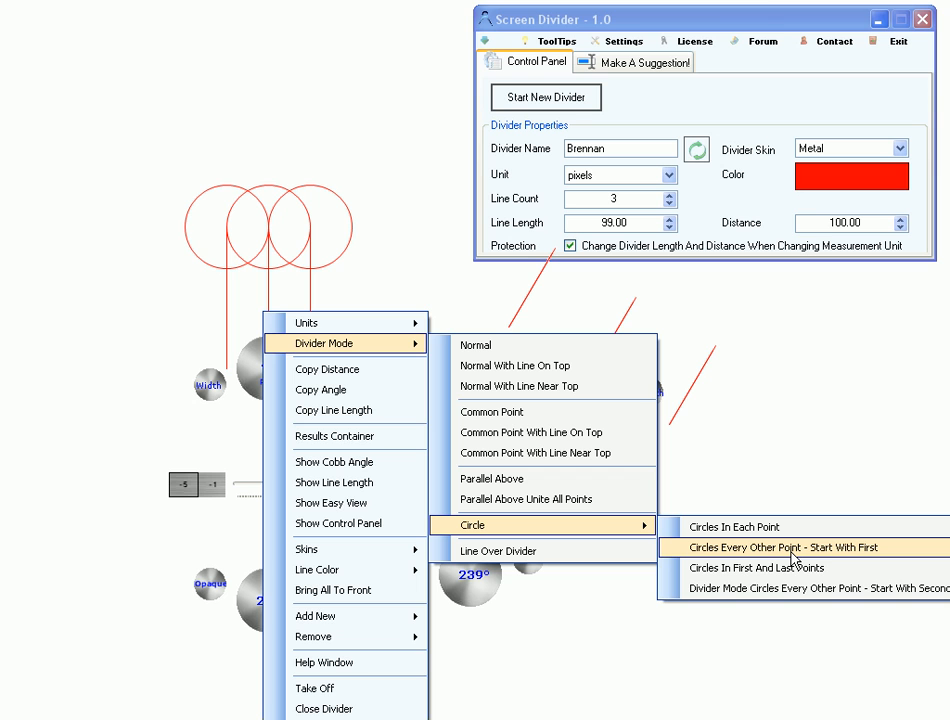
Step: Try alternate-first, first-and-last, and alternate-second circles on Ivy, then restore Normal mode
{"action": "left_click", "coordinate": [780, 547]}
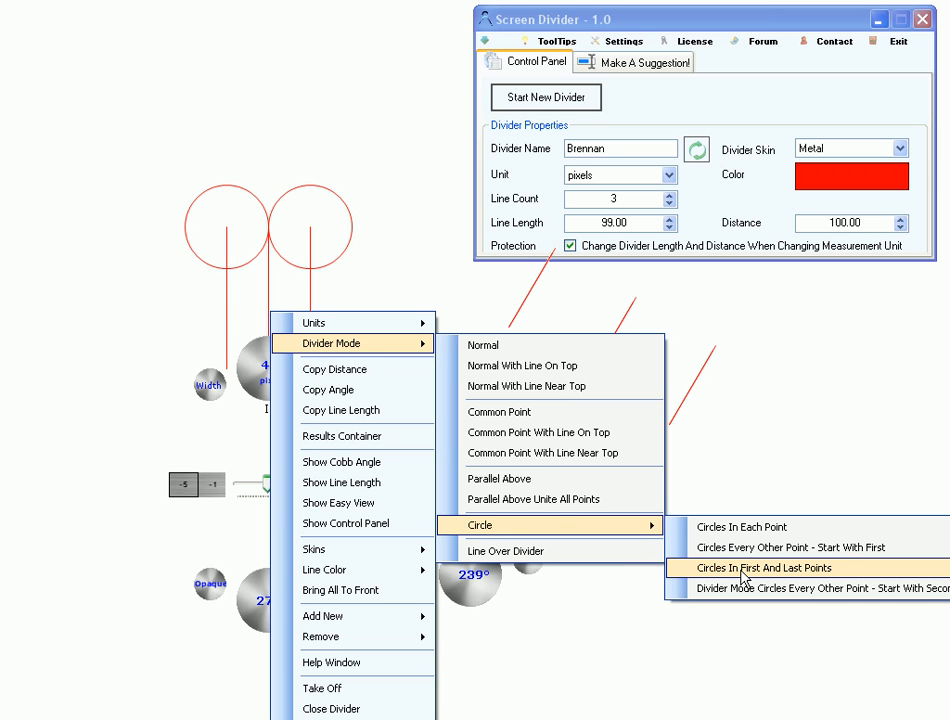
{"action": "left_click", "coordinate": [771, 568]}
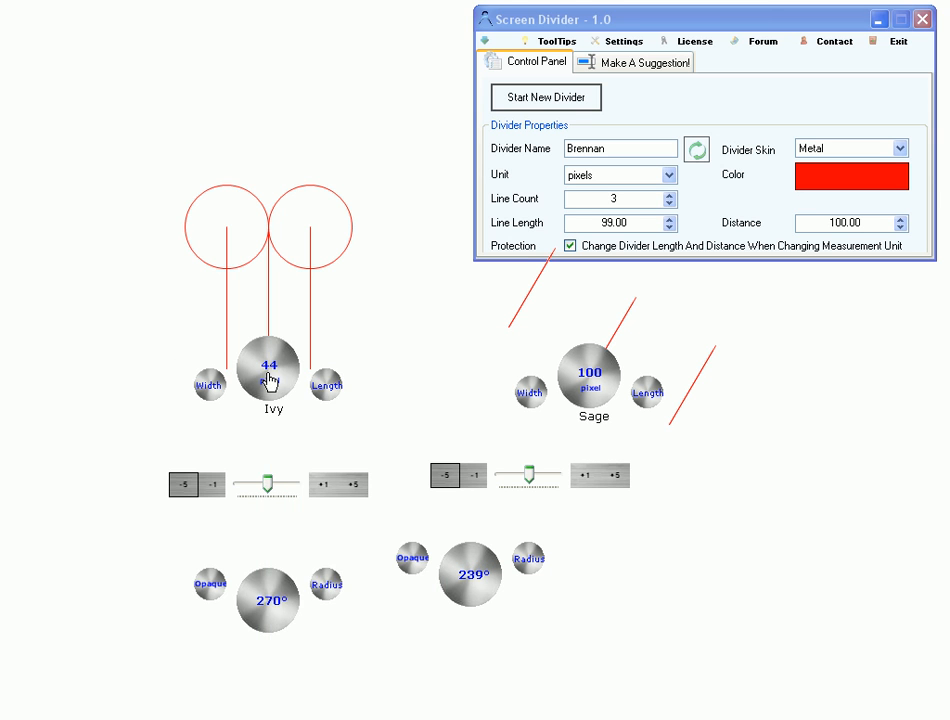
{"action": "right_click", "coordinate": [268, 376]}
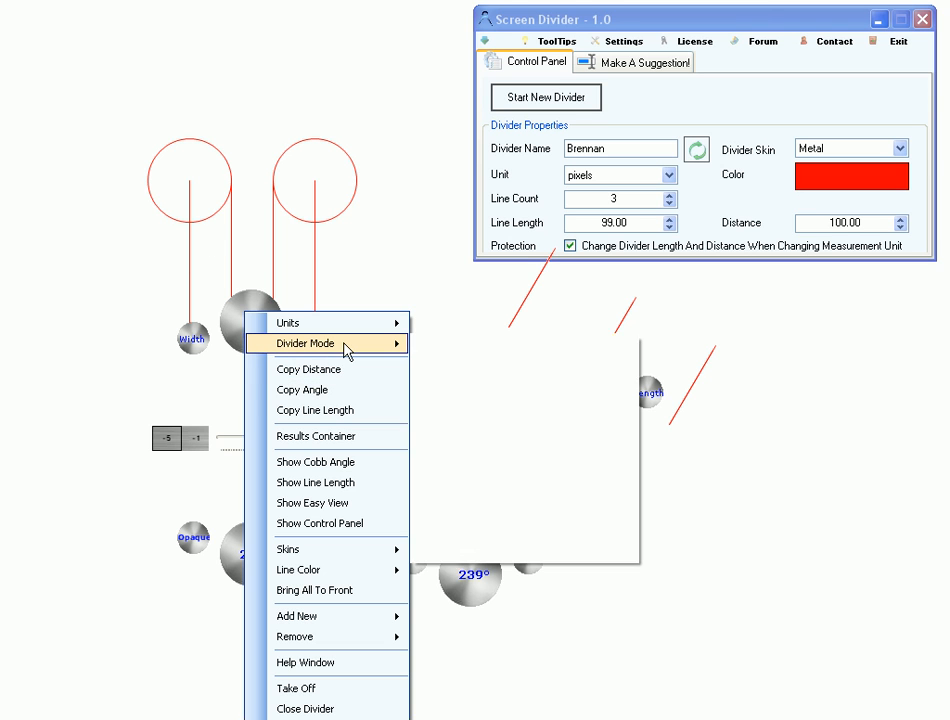
{"action": "mouse_move", "coordinate": [455, 525]}
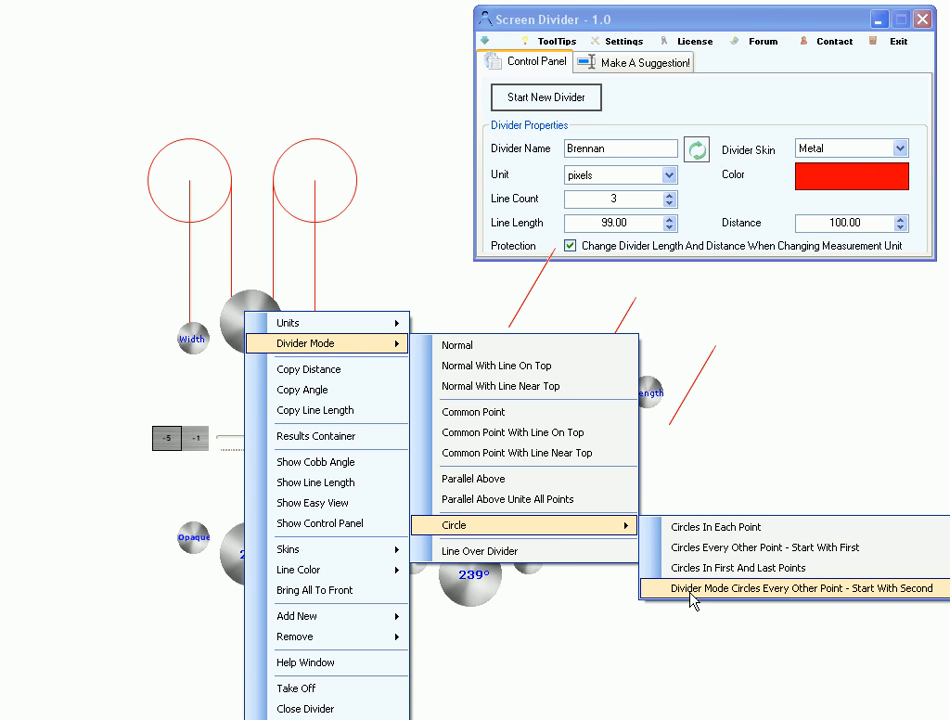
{"action": "left_click", "coordinate": [802, 588]}
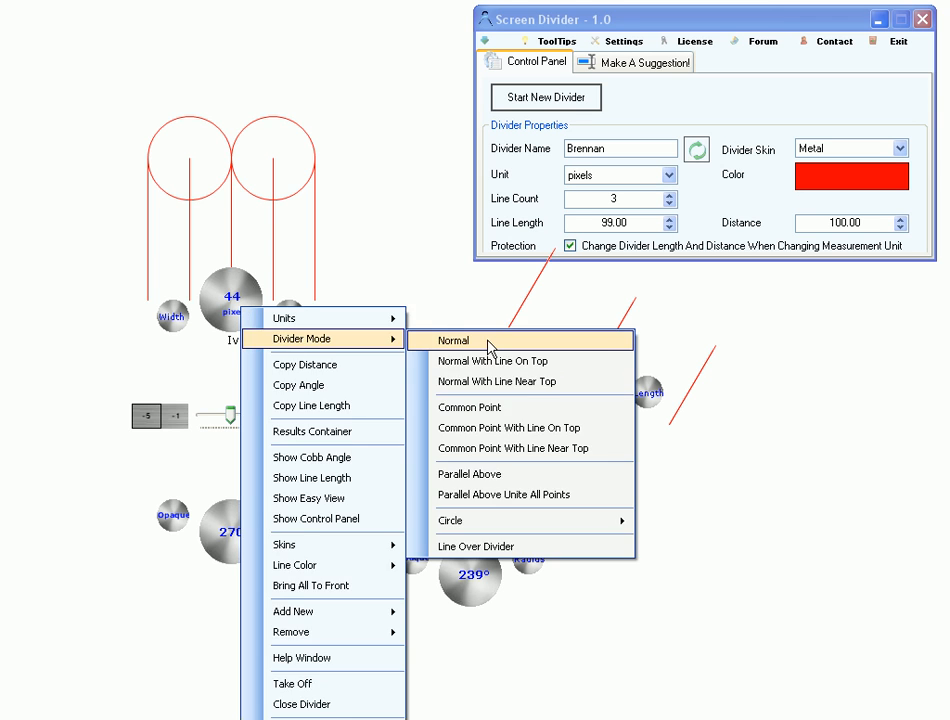
{"action": "left_click", "coordinate": [454, 340]}
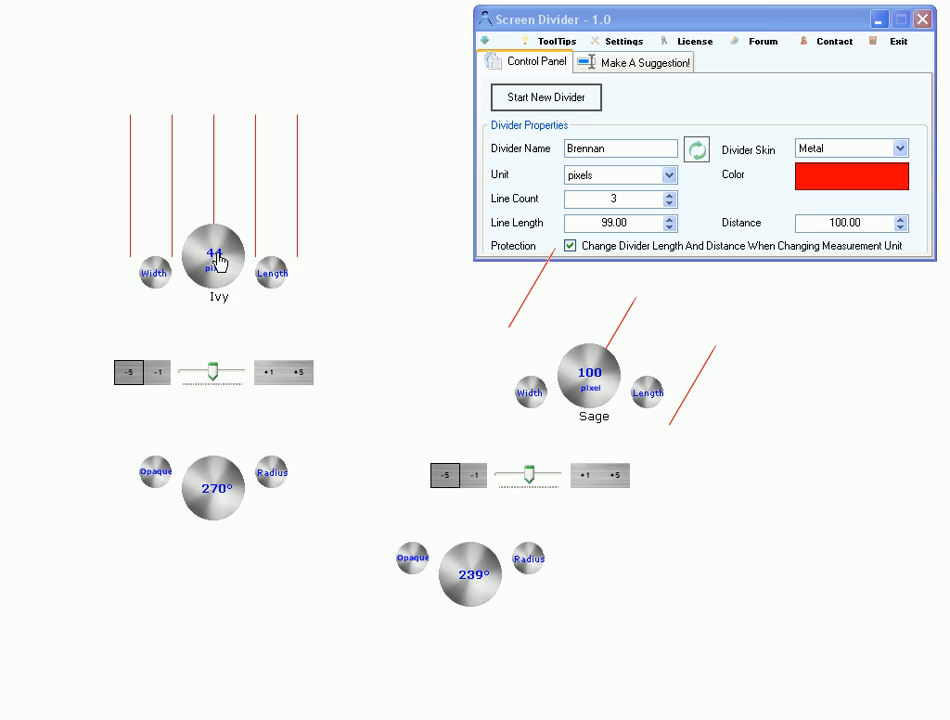
{"action": "right_click", "coordinate": [217, 250]}
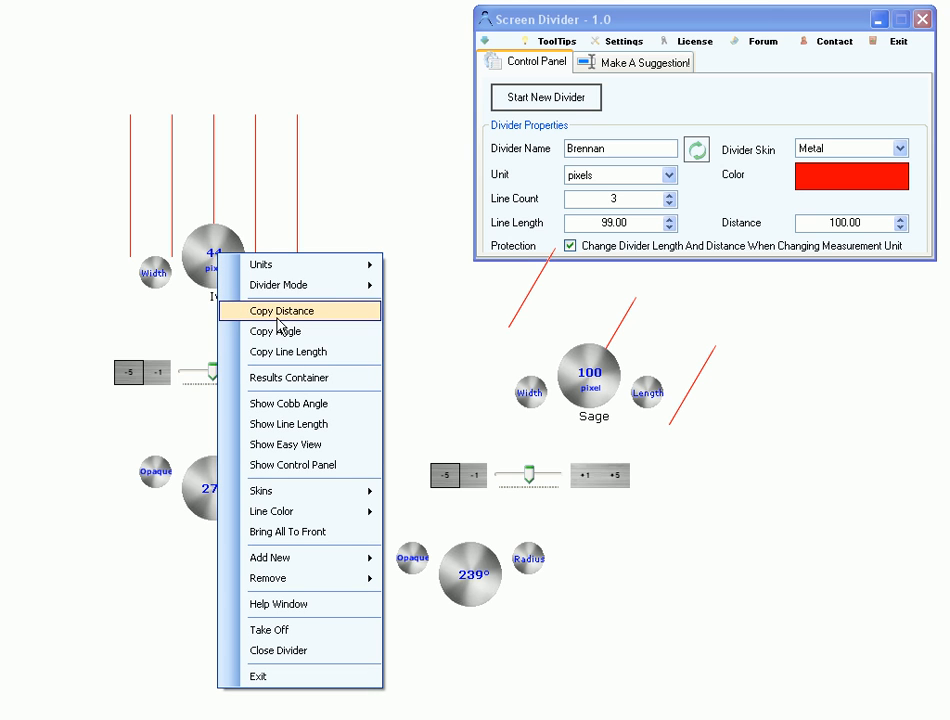
{"action": "mouse_move", "coordinate": [291, 331]}
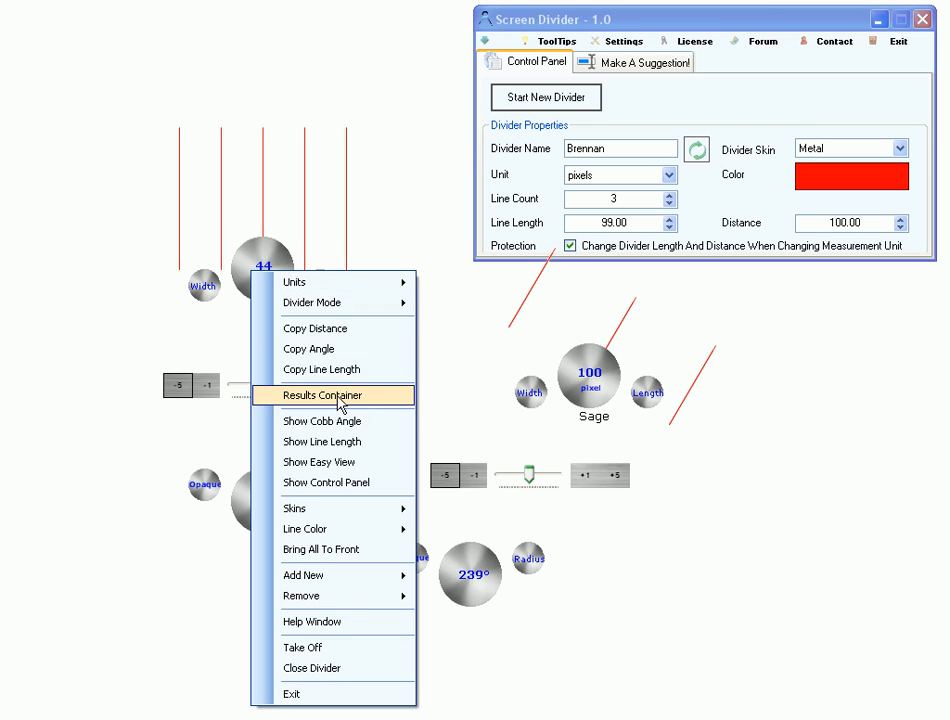
{"action": "left_click", "coordinate": [320, 395]}
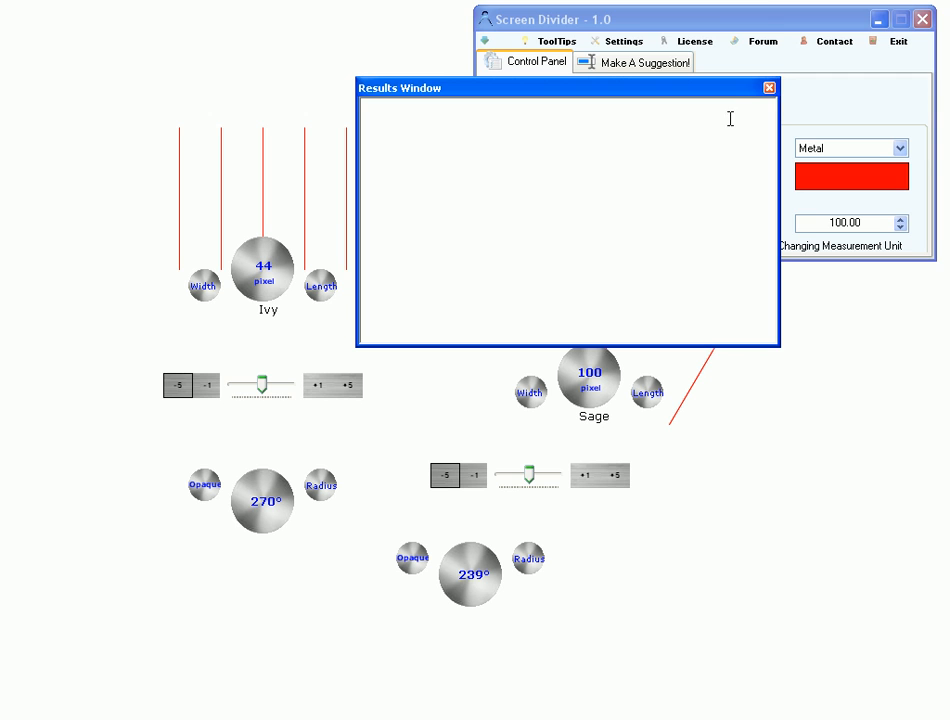
{"action": "mouse_move", "coordinate": [767, 88]}
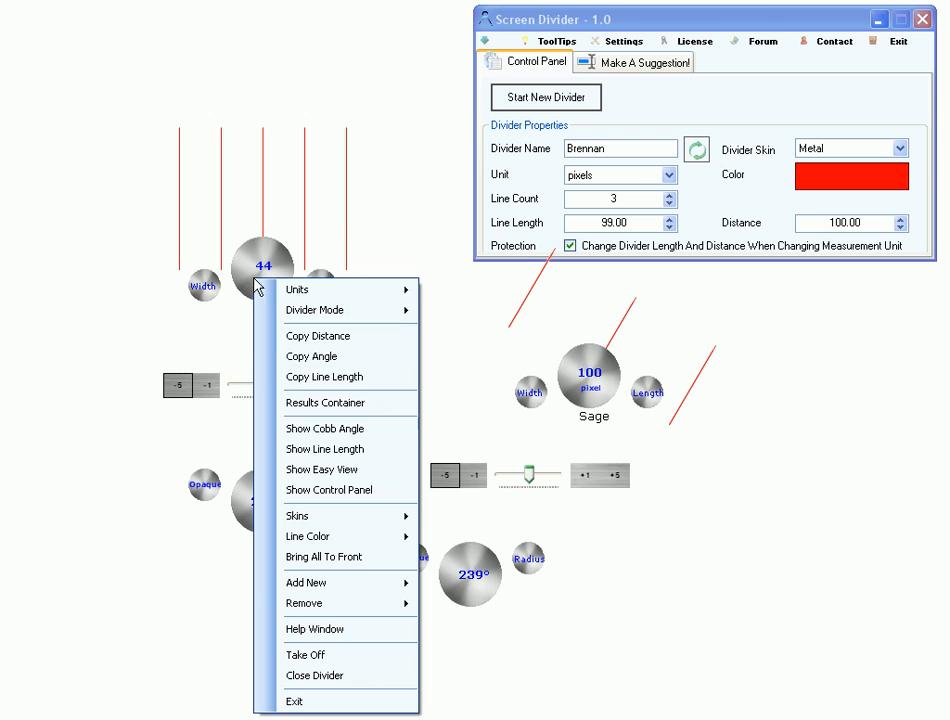
{"action": "mouse_move", "coordinate": [335, 428]}
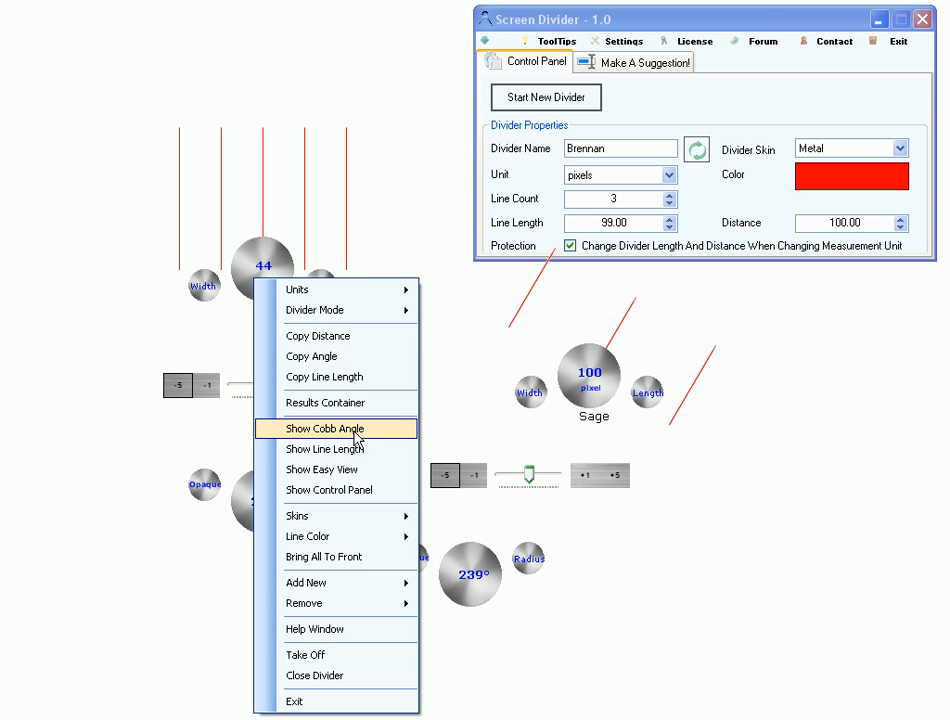
{"action": "mouse_move", "coordinate": [348, 439]}
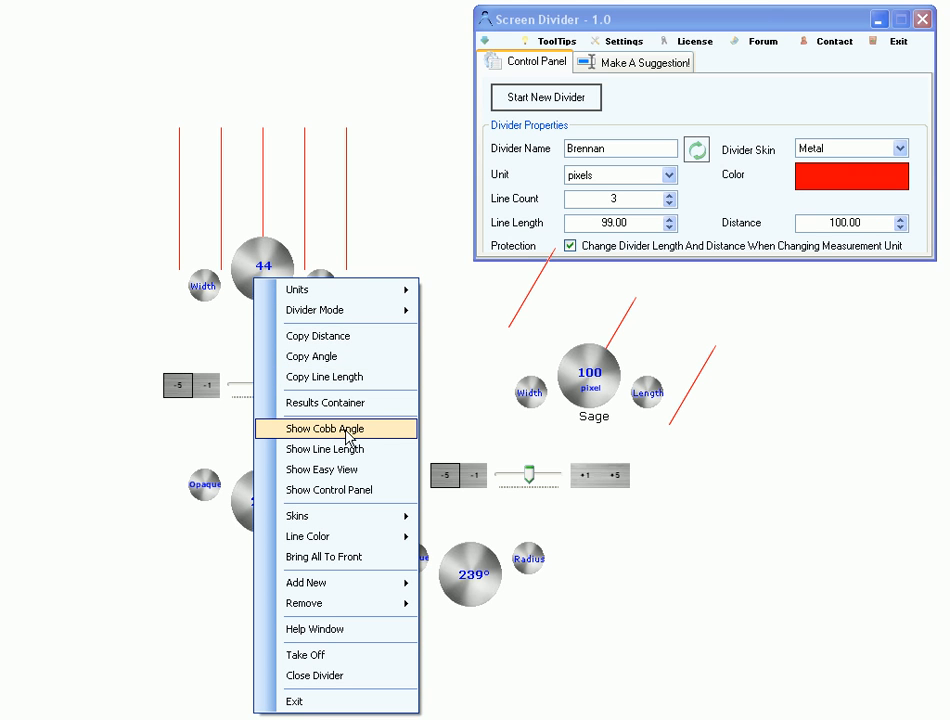
{"action": "mouse_move", "coordinate": [348, 453]}
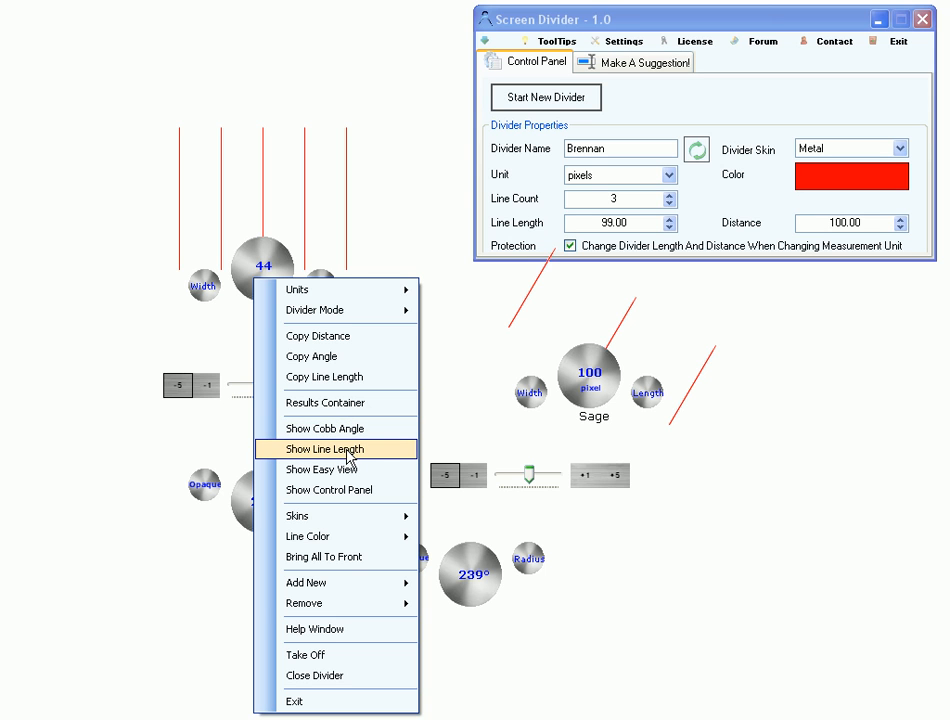
{"action": "left_click", "coordinate": [322, 449]}
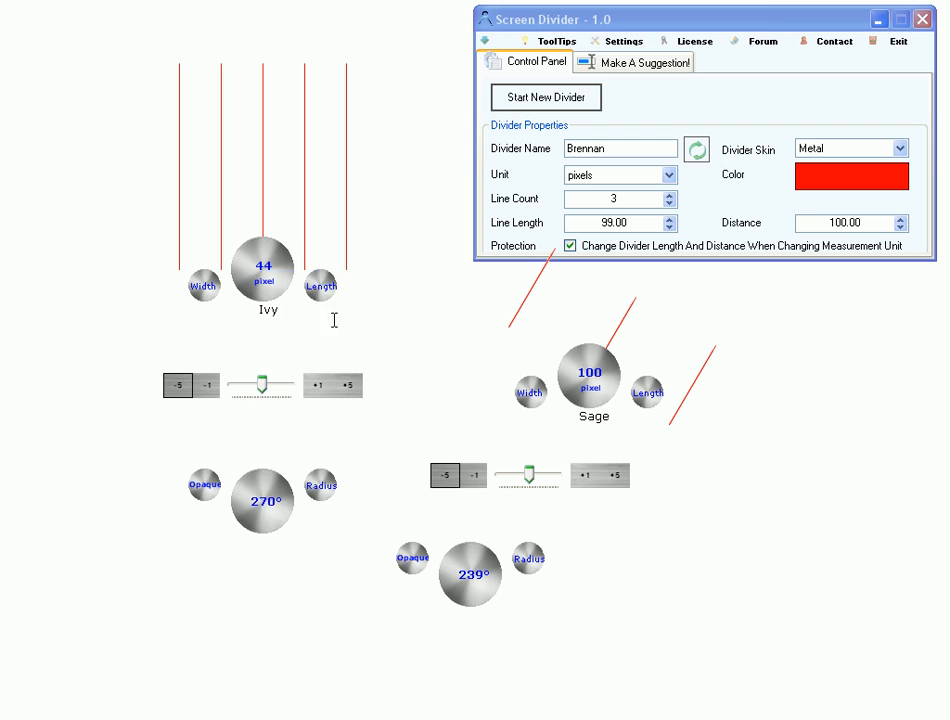
{"action": "mouse_move", "coordinate": [322, 427]}
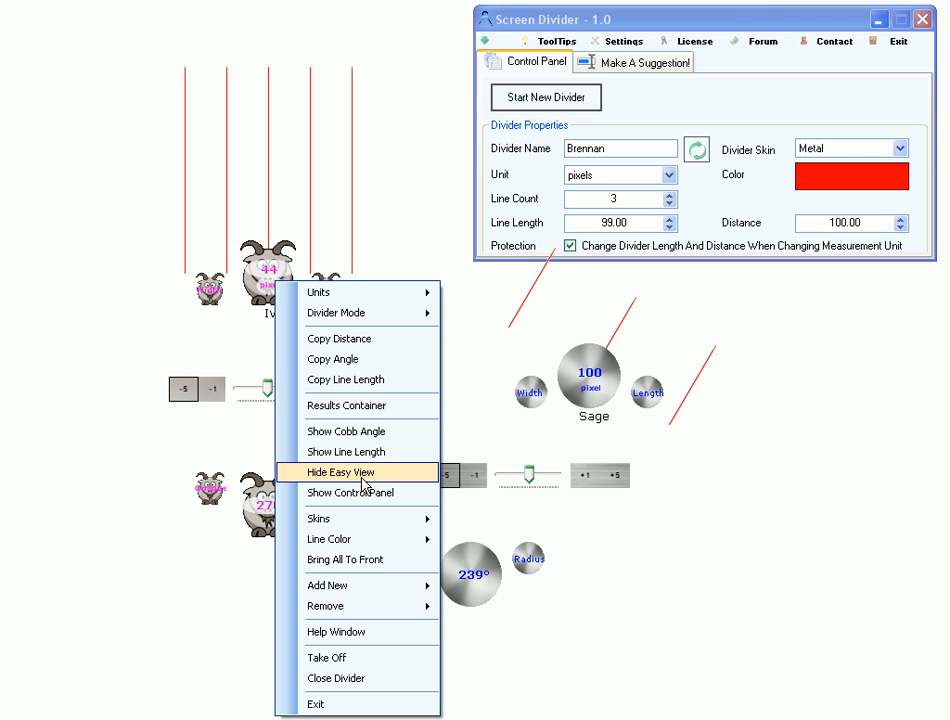
Step: Hide Ivy's easy view, leaving goat-skinned handles while Sage keeps its metal style
{"action": "left_click", "coordinate": [345, 472]}
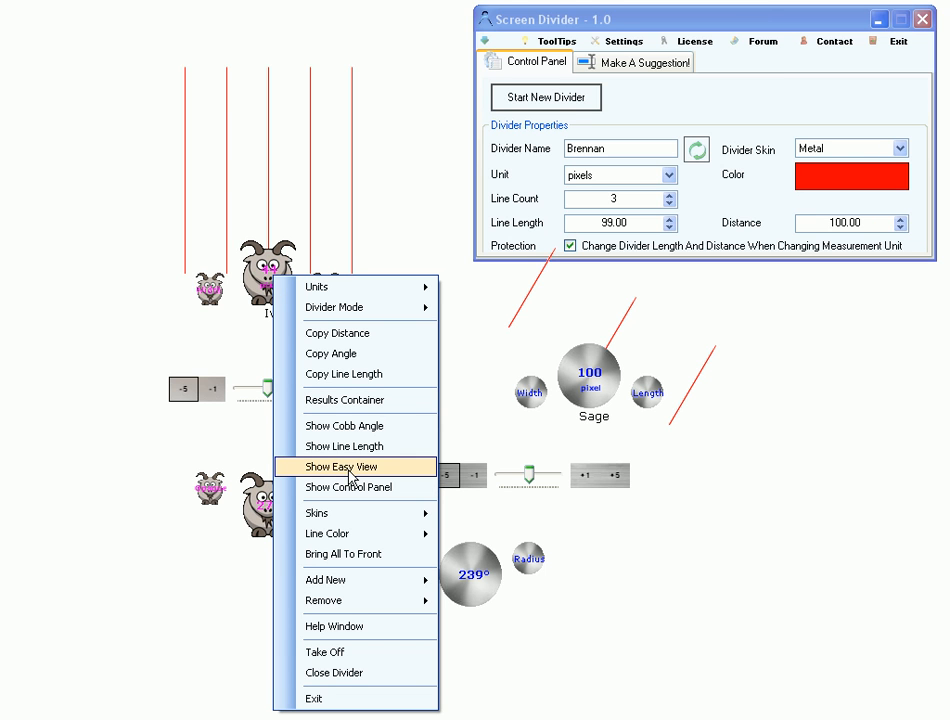
{"action": "left_click", "coordinate": [339, 466]}
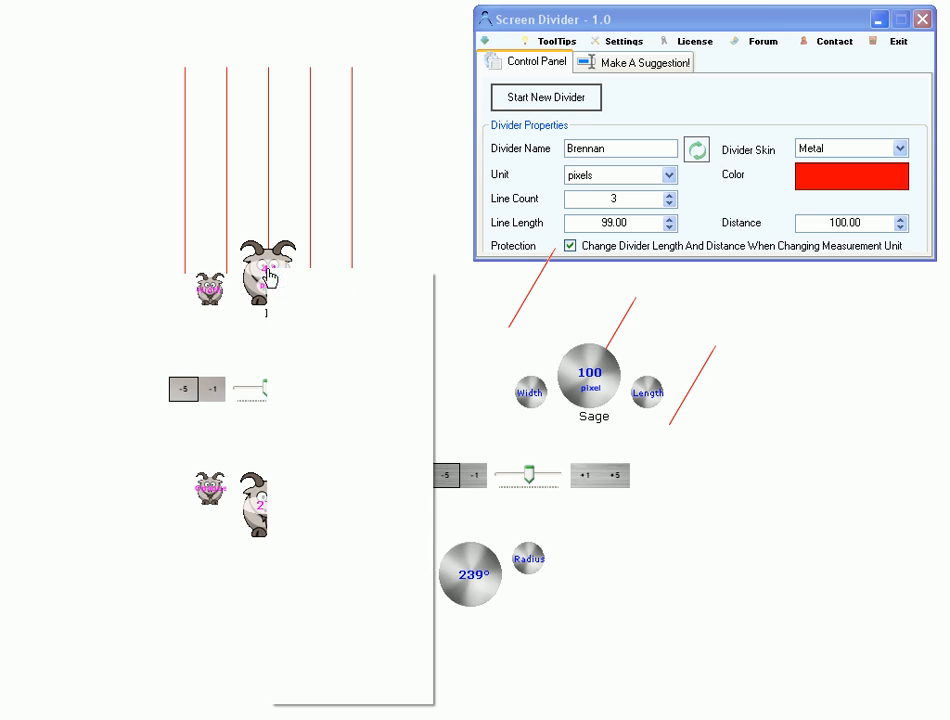
Step: Reopen the goat-skinned Ivy divider's context menu, with easy-view controls back
{"action": "right_click", "coordinate": [266, 277]}
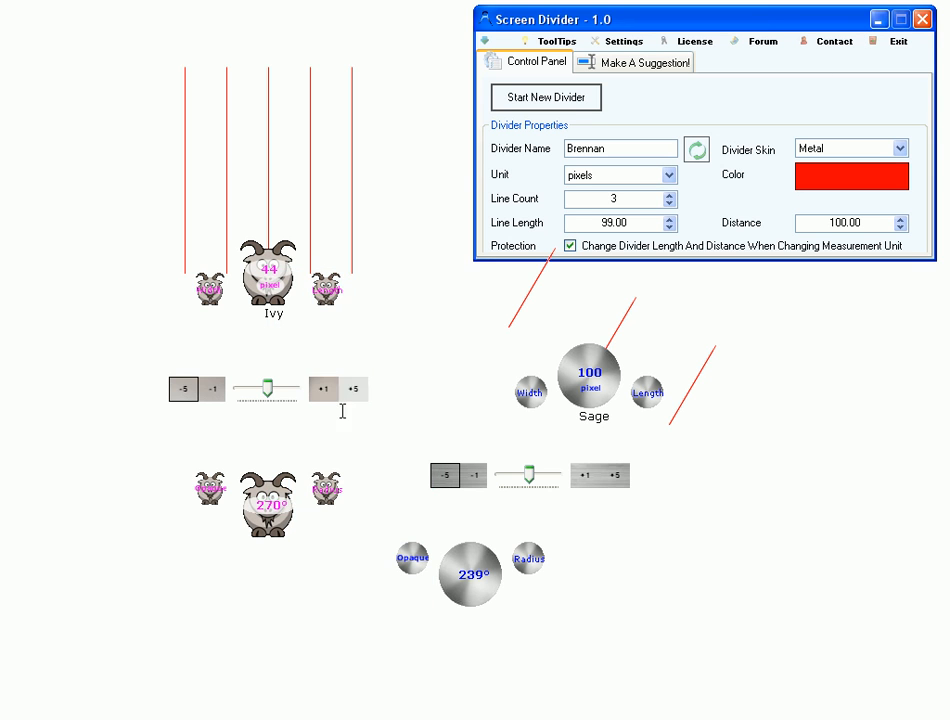
{"action": "left_click", "coordinate": [886, 22]}
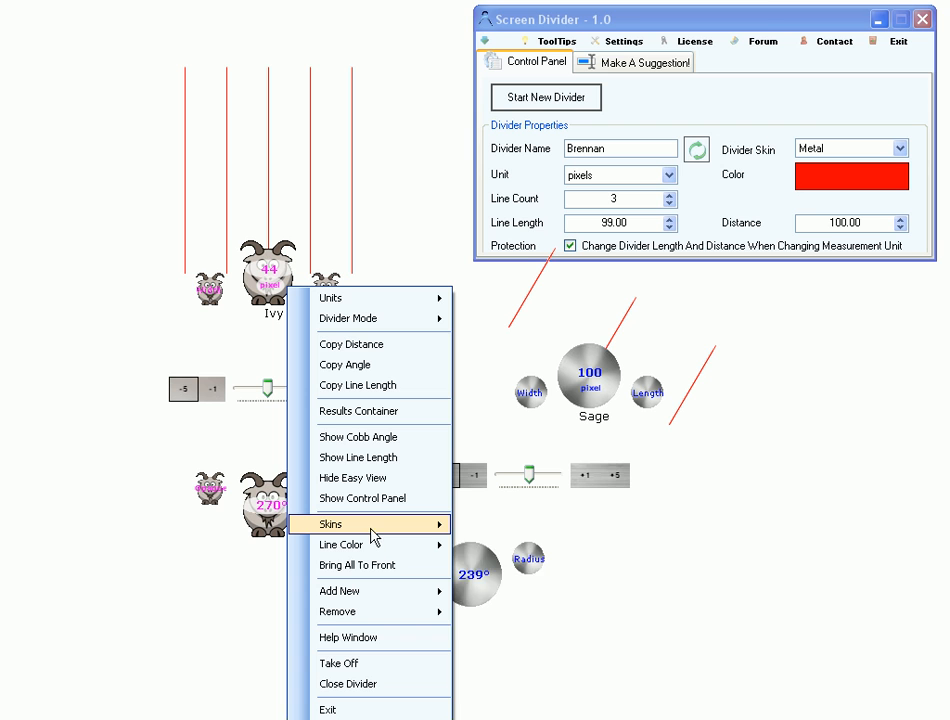
Step: Apply a coloured skin to Ivy, then switch it to the Animals Owl skin
{"action": "left_click", "coordinate": [513, 572]}
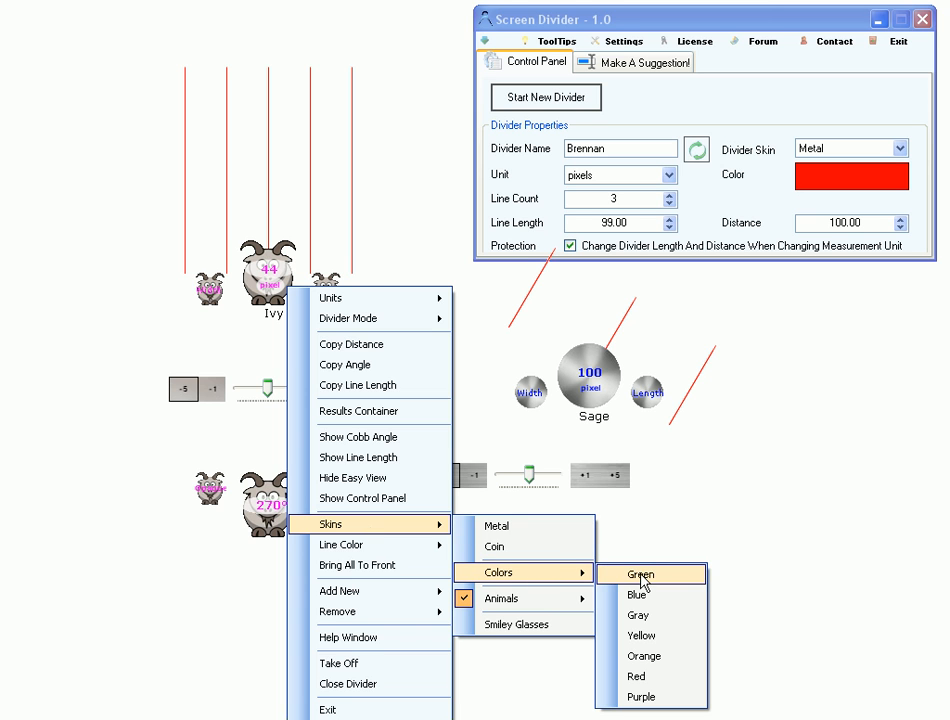
{"action": "left_click", "coordinate": [638, 574]}
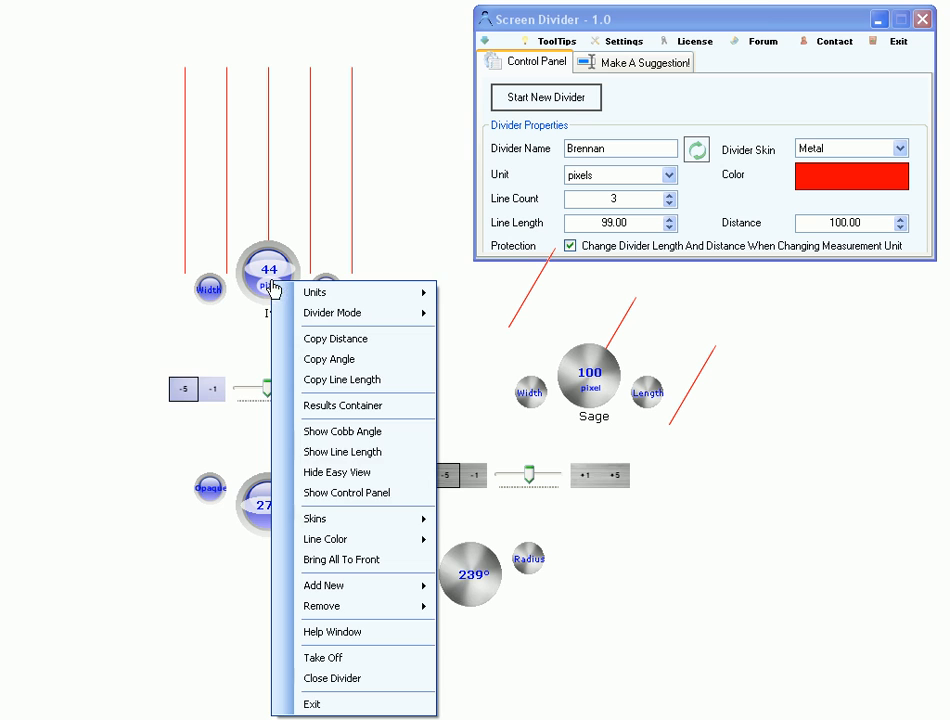
{"action": "left_click", "coordinate": [317, 518]}
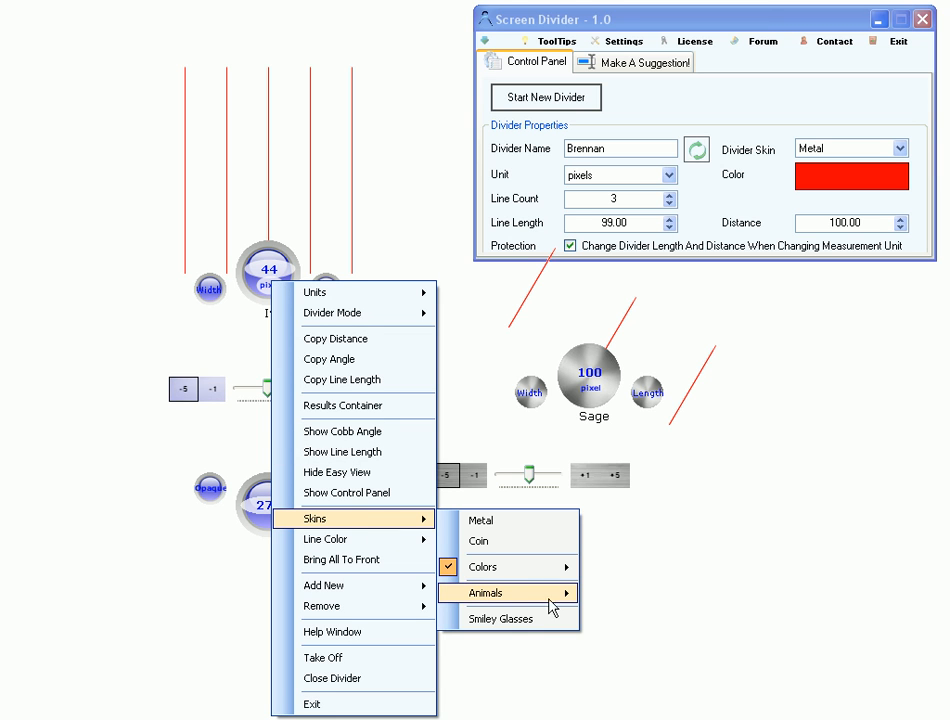
{"action": "left_click", "coordinate": [486, 592]}
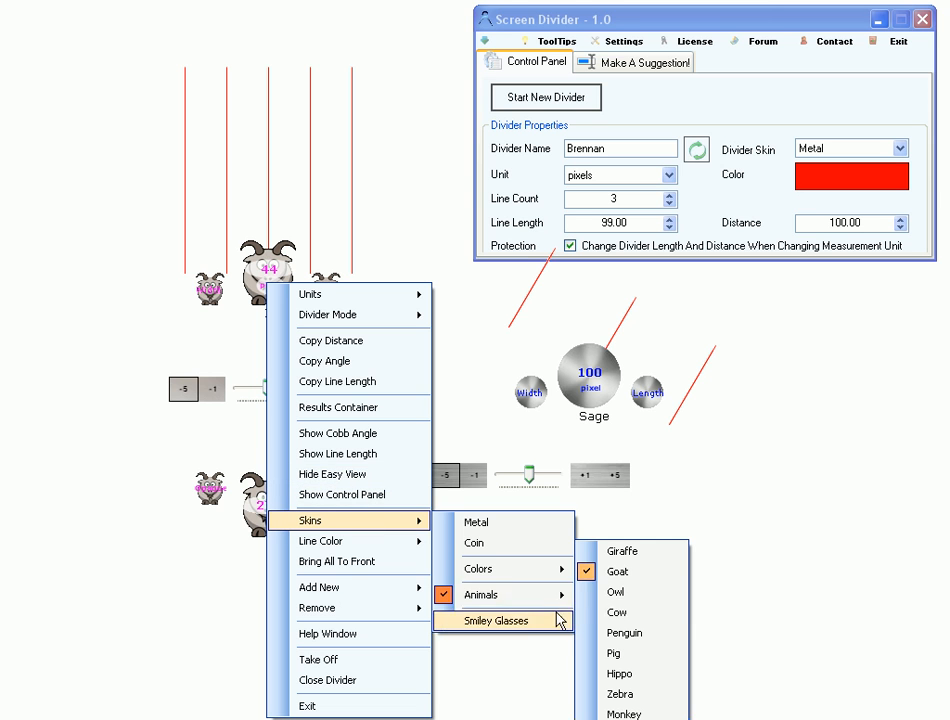
{"action": "left_click", "coordinate": [616, 592]}
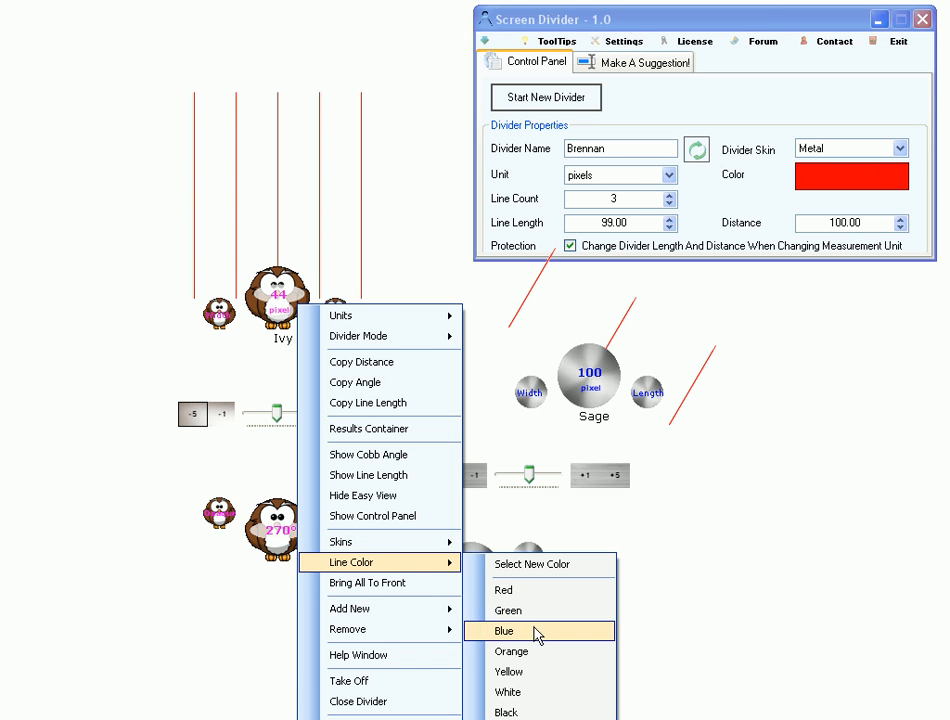
Step: Change Ivy's line colour from red to blue
{"action": "left_click", "coordinate": [502, 630]}
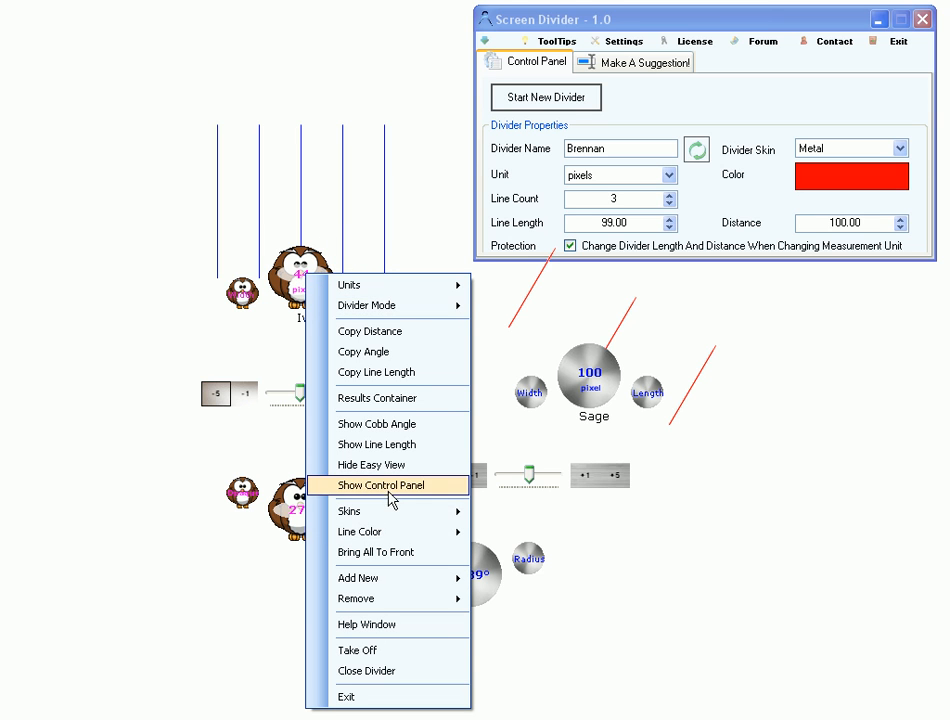
{"action": "mouse_move", "coordinate": [375, 552]}
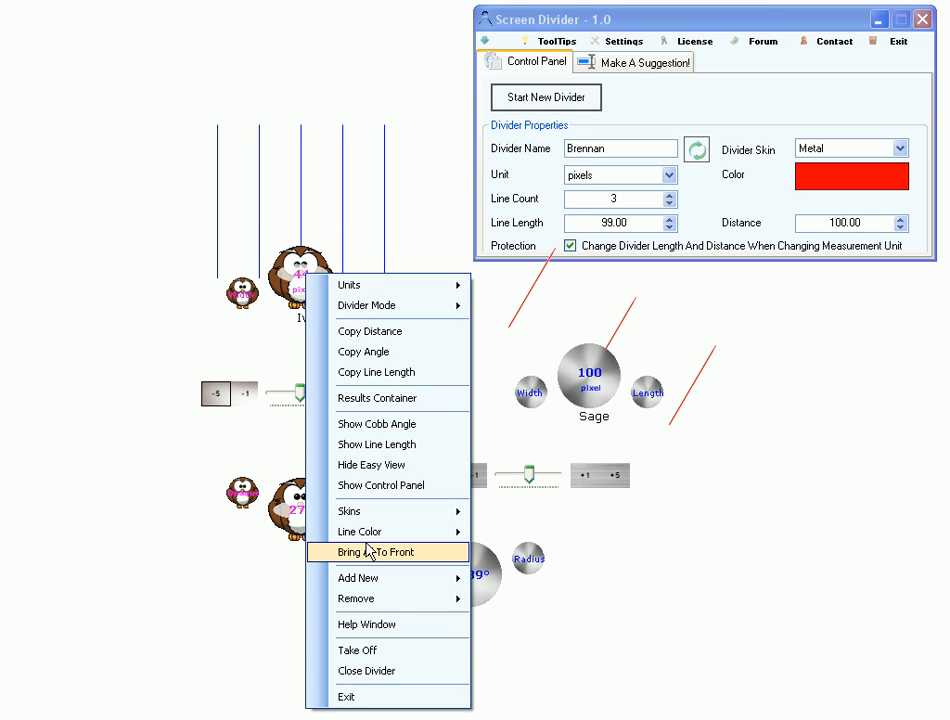
{"action": "mouse_move", "coordinate": [360, 532]}
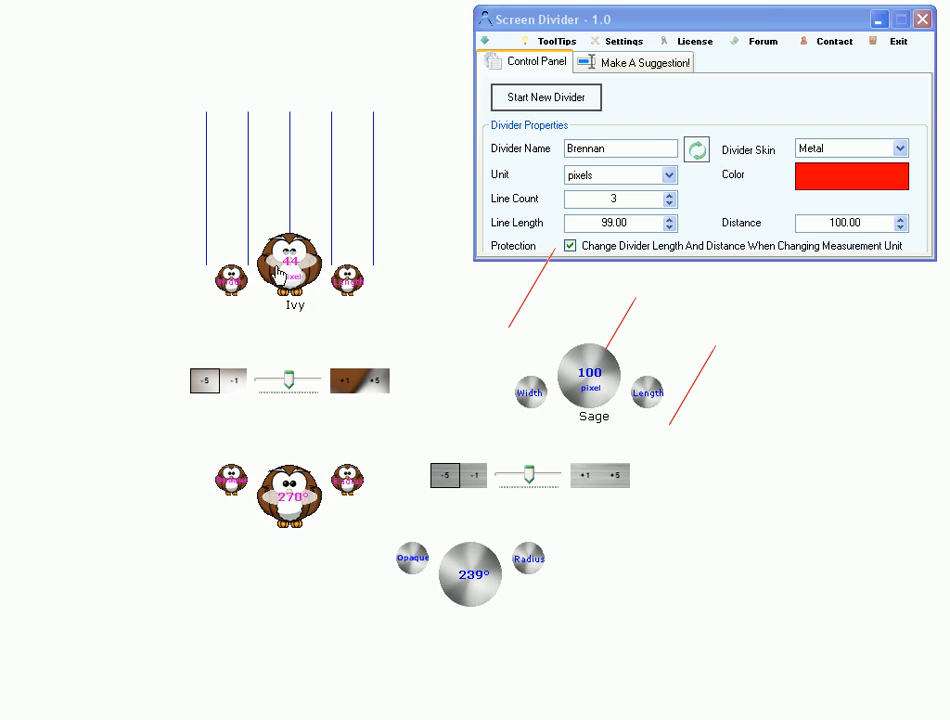
{"action": "right_click", "coordinate": [290, 262]}
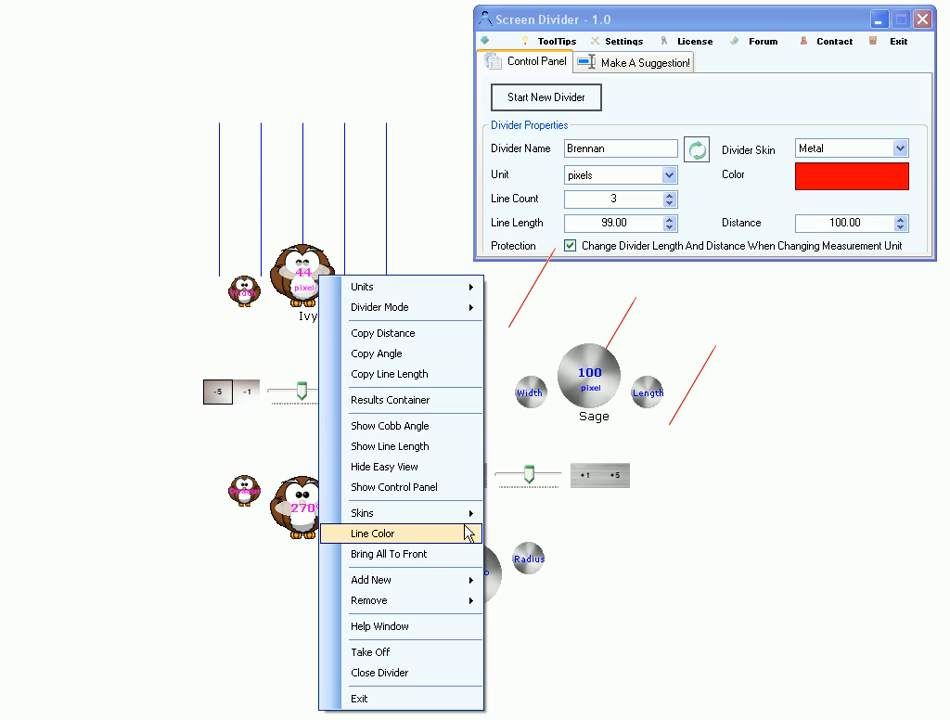
{"action": "mouse_move", "coordinate": [390, 579]}
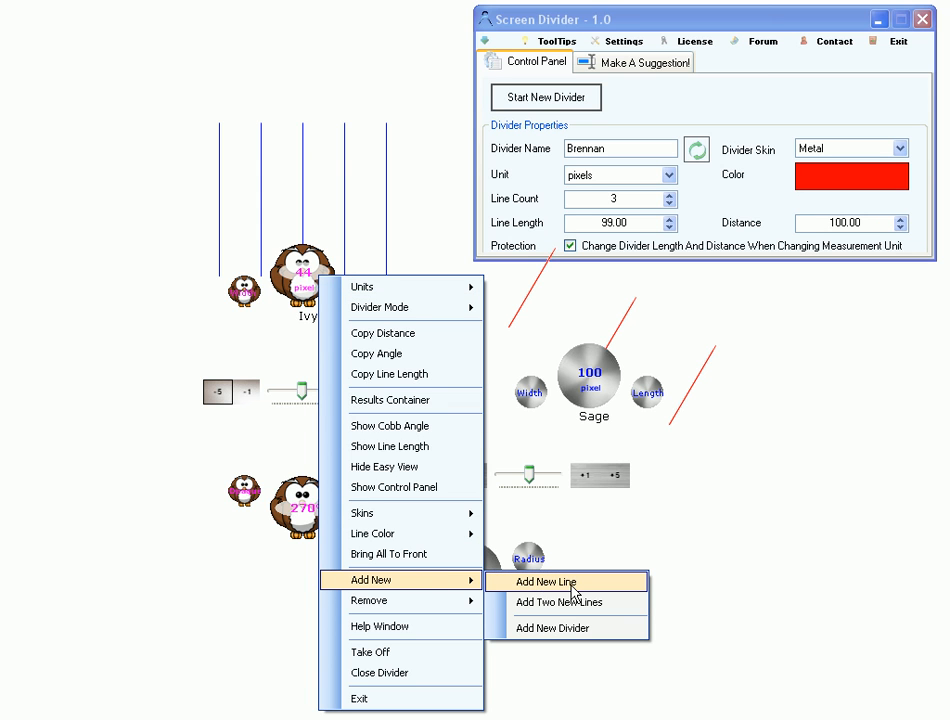
{"action": "mouse_move", "coordinate": [567, 637]}
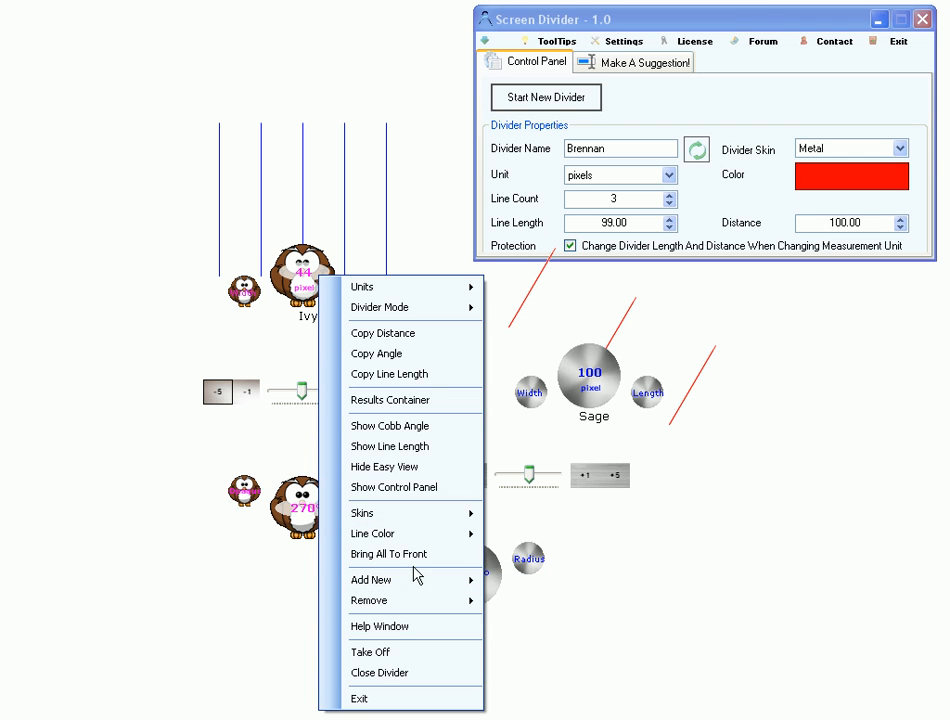
Step: Add an extra line to Ivy, then delete its last line
{"action": "left_click", "coordinate": [371, 580]}
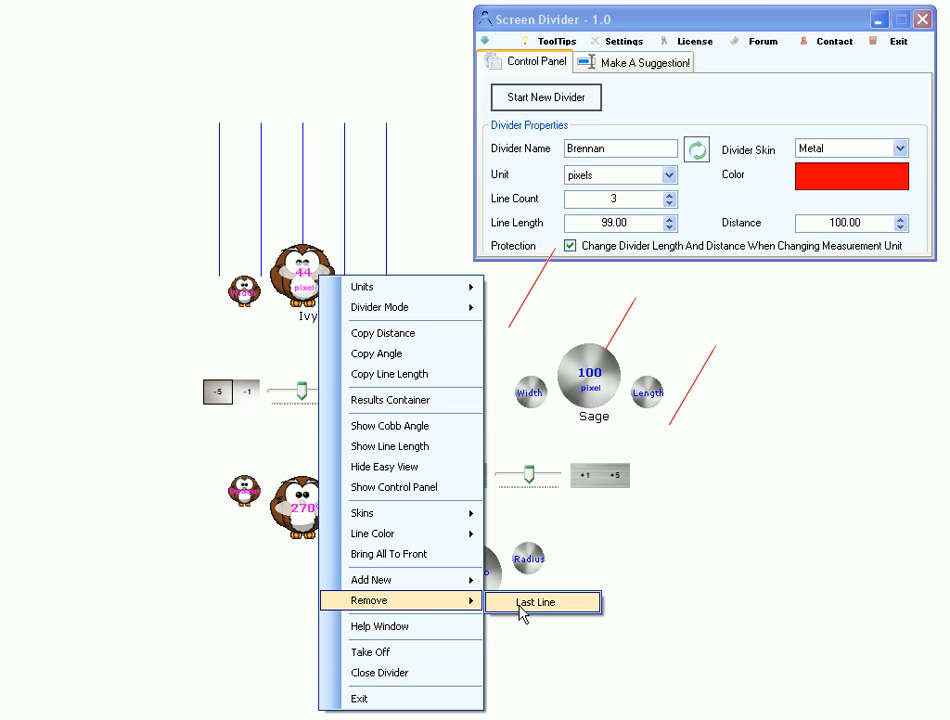
{"action": "left_click", "coordinate": [541, 601]}
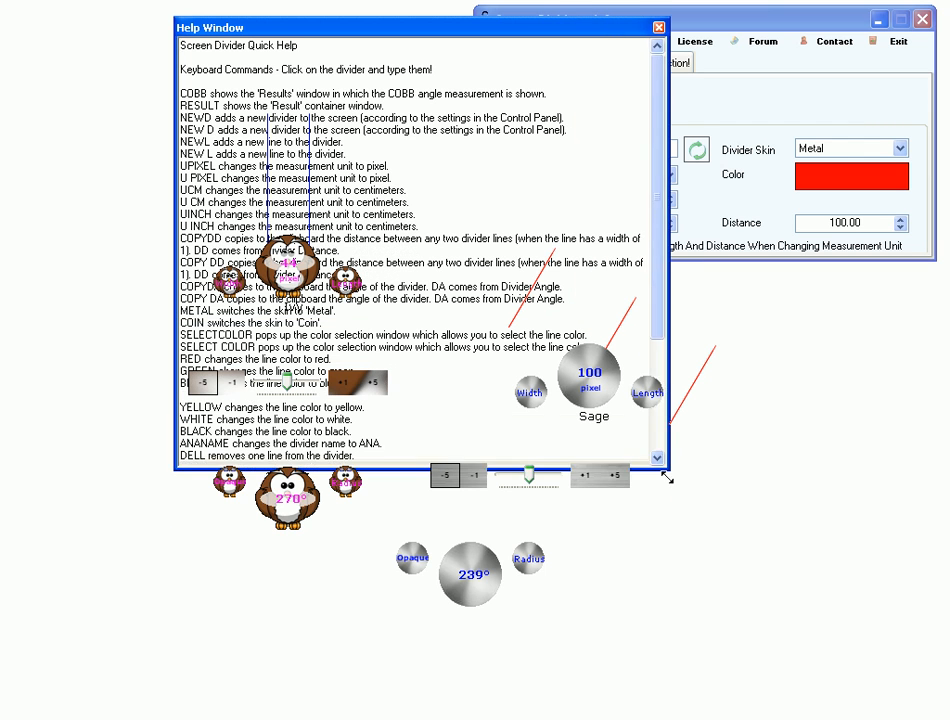
{"action": "scroll", "scroll_direction": "down", "scroll_amount": 3}
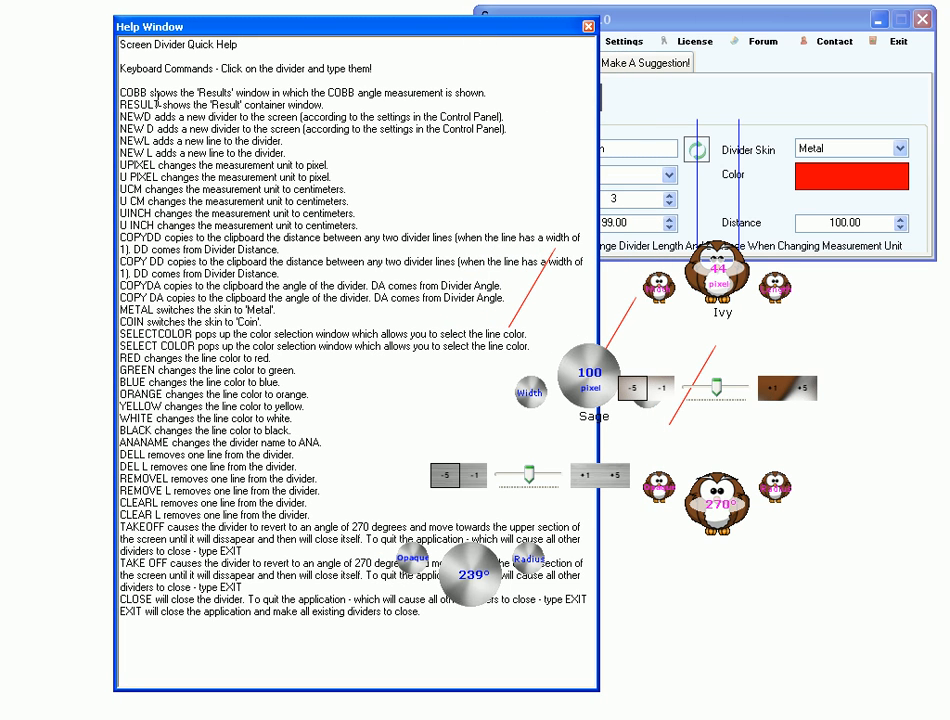
{"action": "left_click_drag", "start_coordinate": [119, 92], "coordinate": [510, 105]}
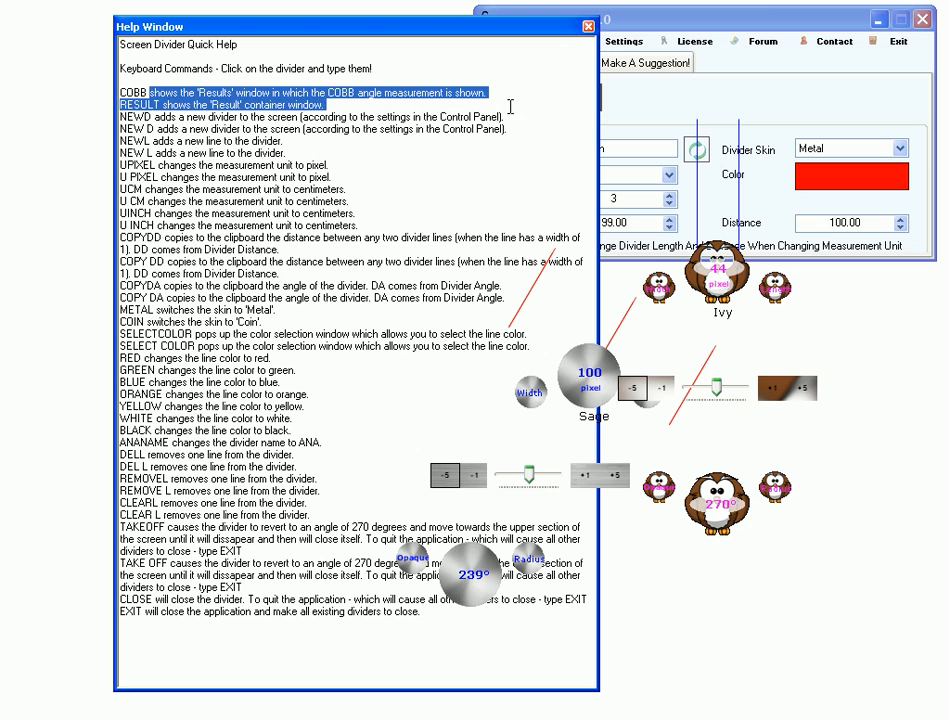
{"action": "left_click", "coordinate": [340, 148]}
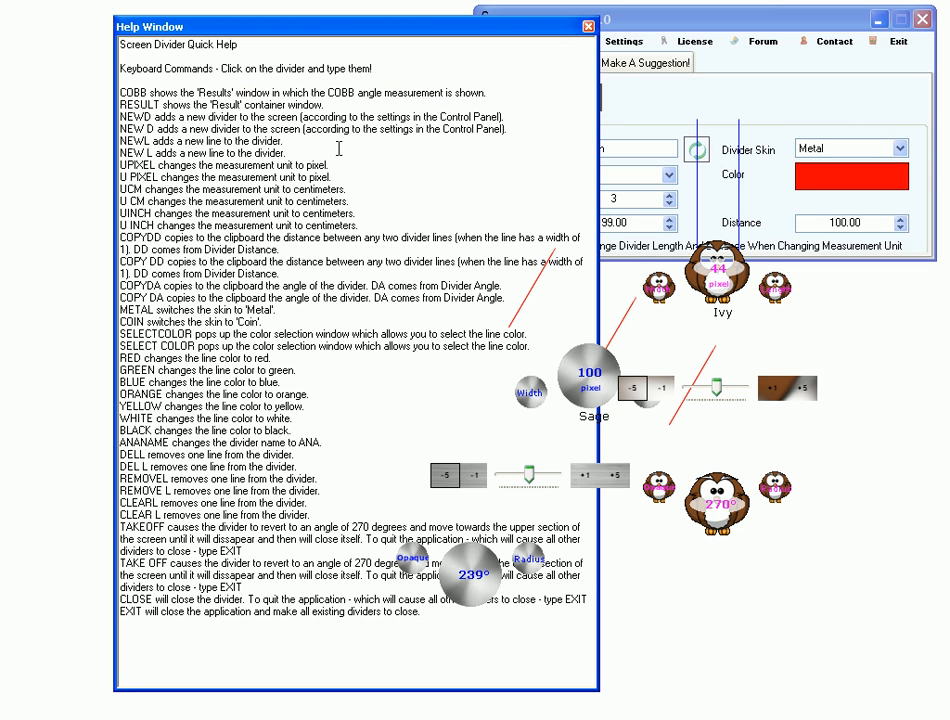
{"action": "double_click", "coordinate": [130, 91]}
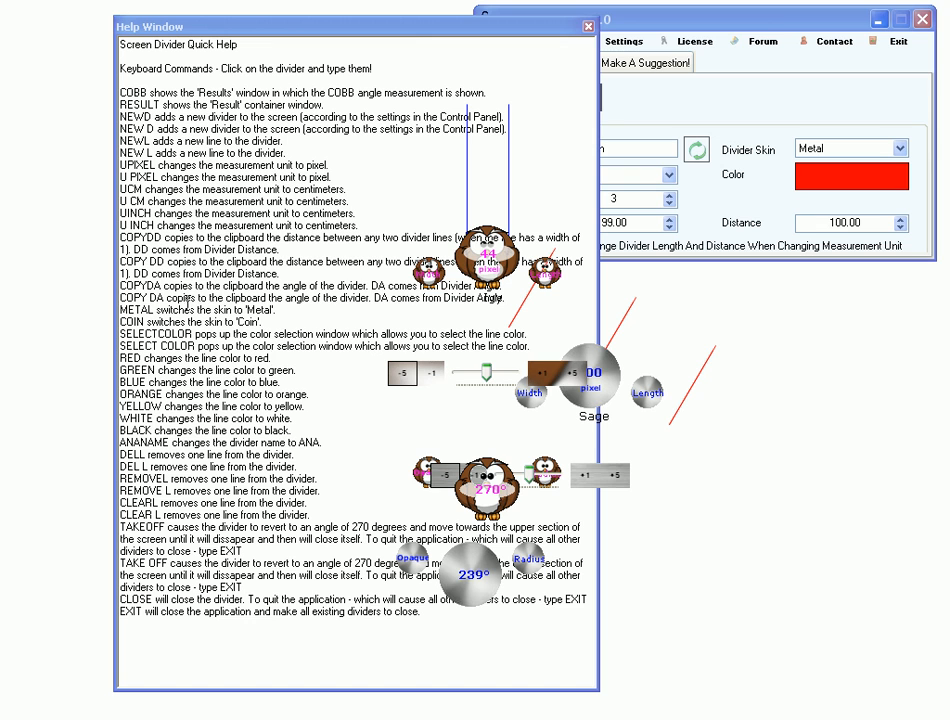
{"action": "left_click", "coordinate": [581, 26]}
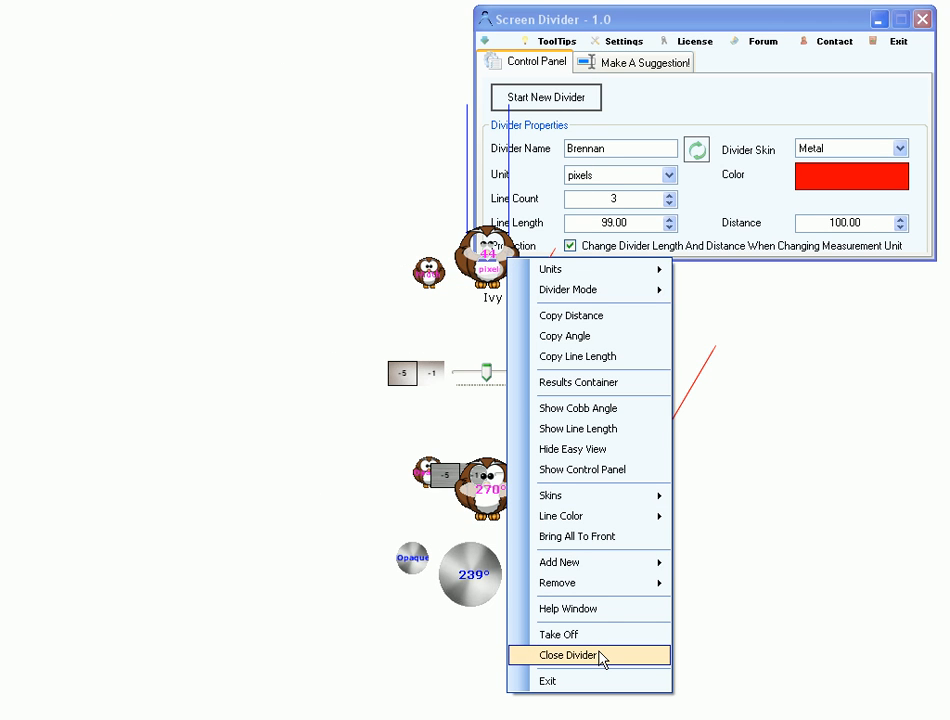
{"action": "mouse_move", "coordinate": [462, 585]}
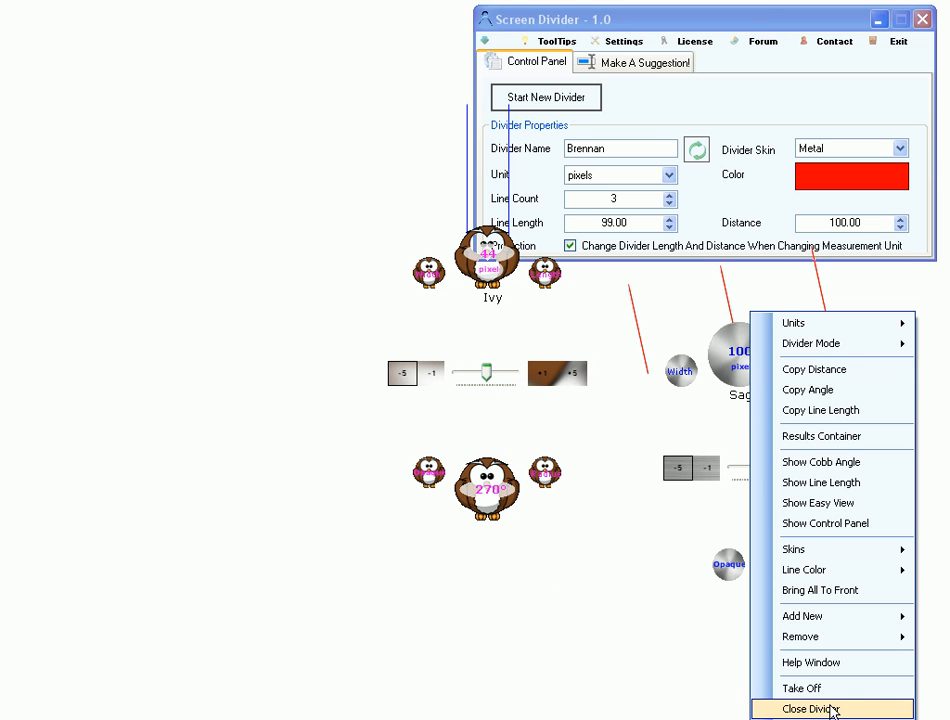
Step: Close the Sage divider, leaving only owl-skinned Ivy tilted at 238°
{"action": "left_click", "coordinate": [813, 709]}
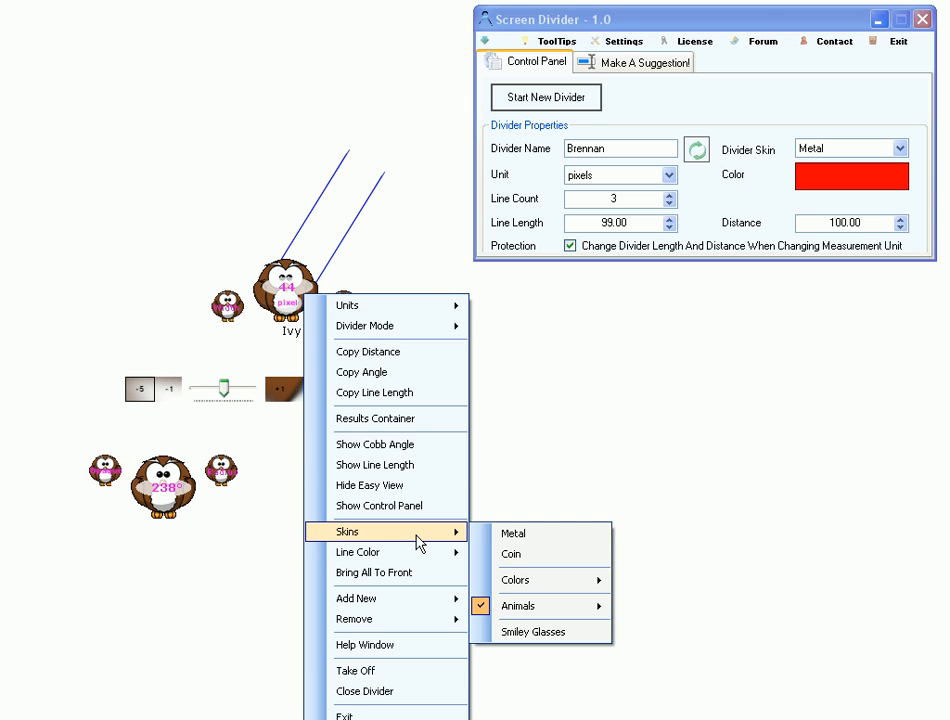
Step: Switch the Ivy divider from the owl skin to the metal skin
{"action": "left_click", "coordinate": [509, 554]}
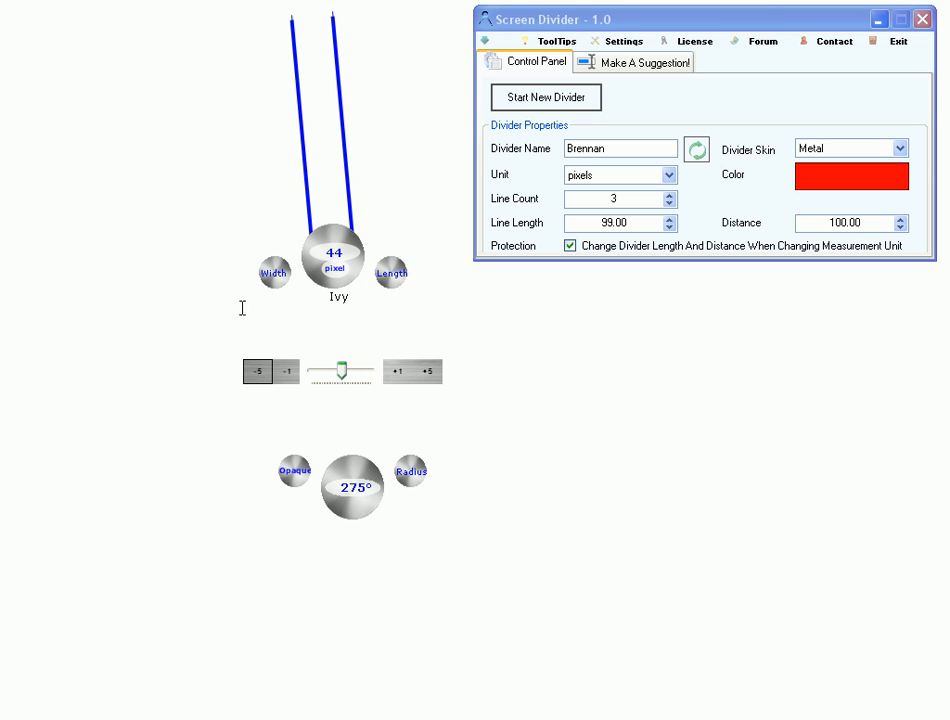
{"action": "mouse_move", "coordinate": [272, 264]}
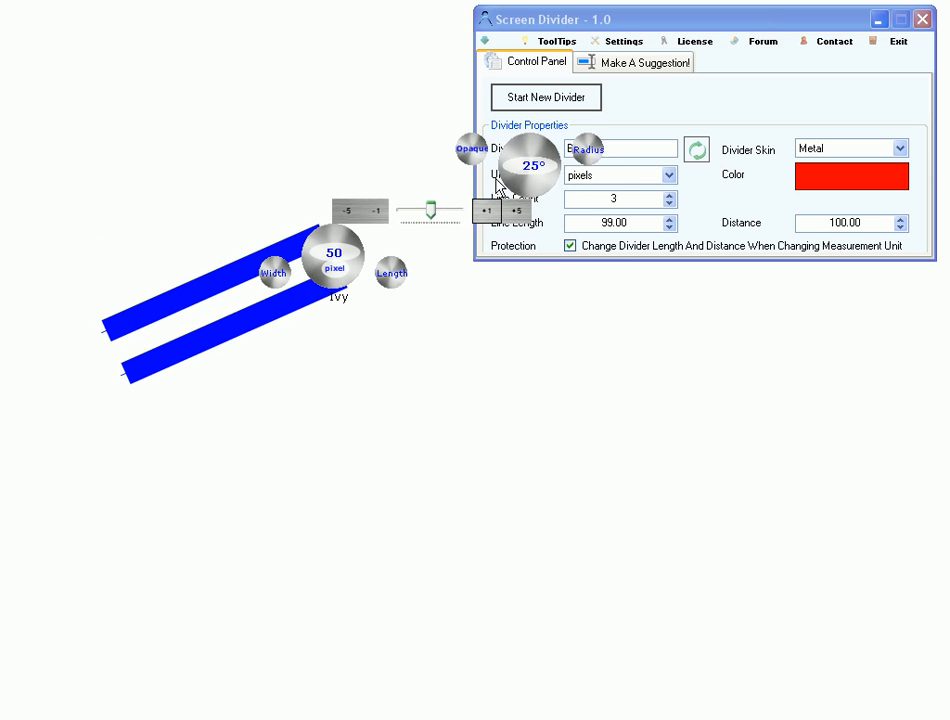
Step: Open the Ivy divider's context menu after widening its blue lines to 50 pixels
{"action": "right_click", "coordinate": [528, 163]}
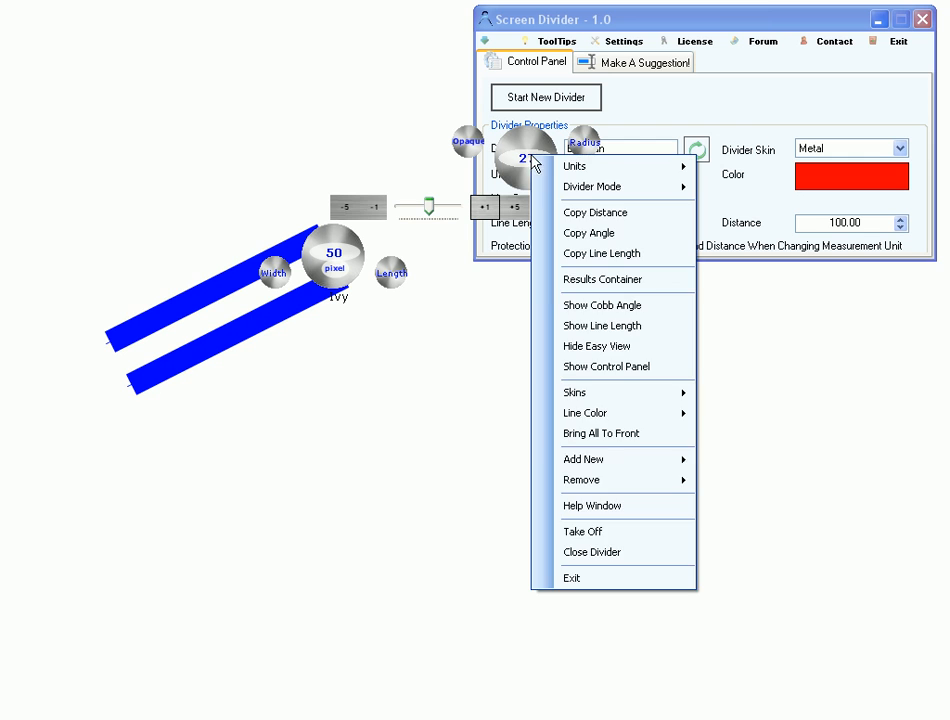